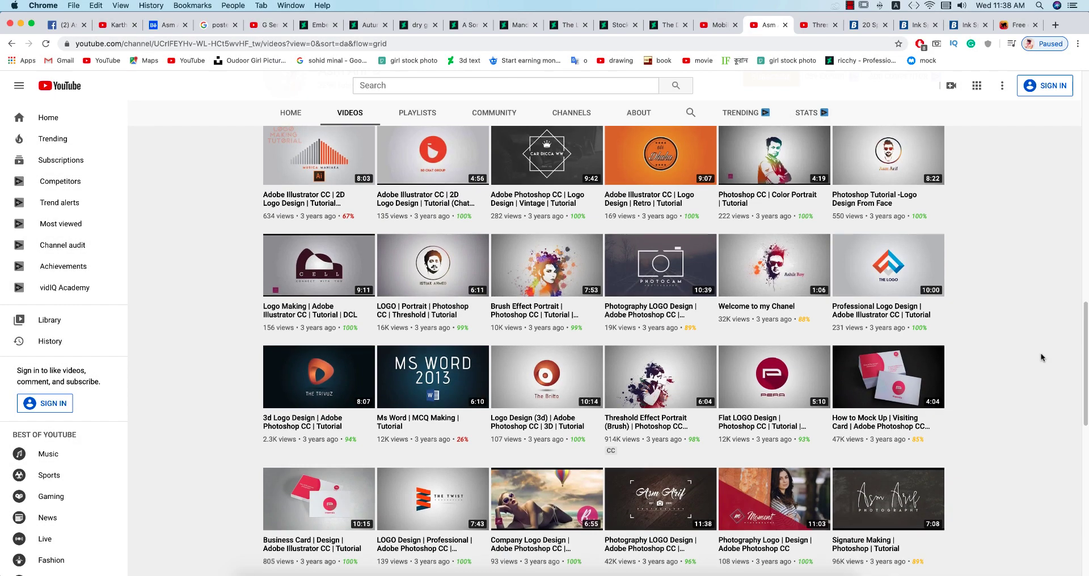
# Scroll the video grid and select the Threshold Effect Portrait (Brush) tutorial video.
pyautogui.scroll(-3)
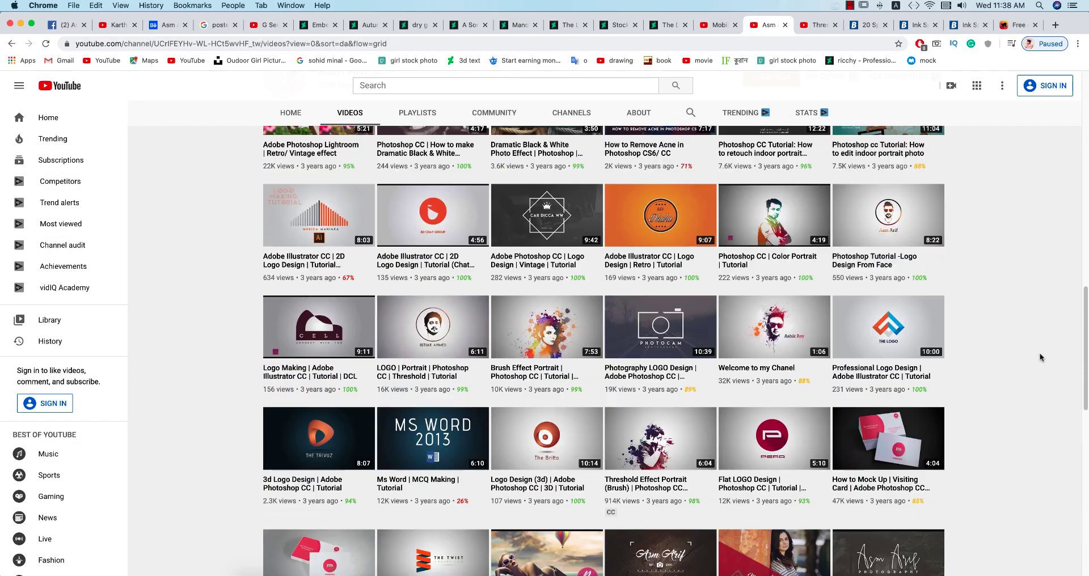
pyautogui.scroll(-3)
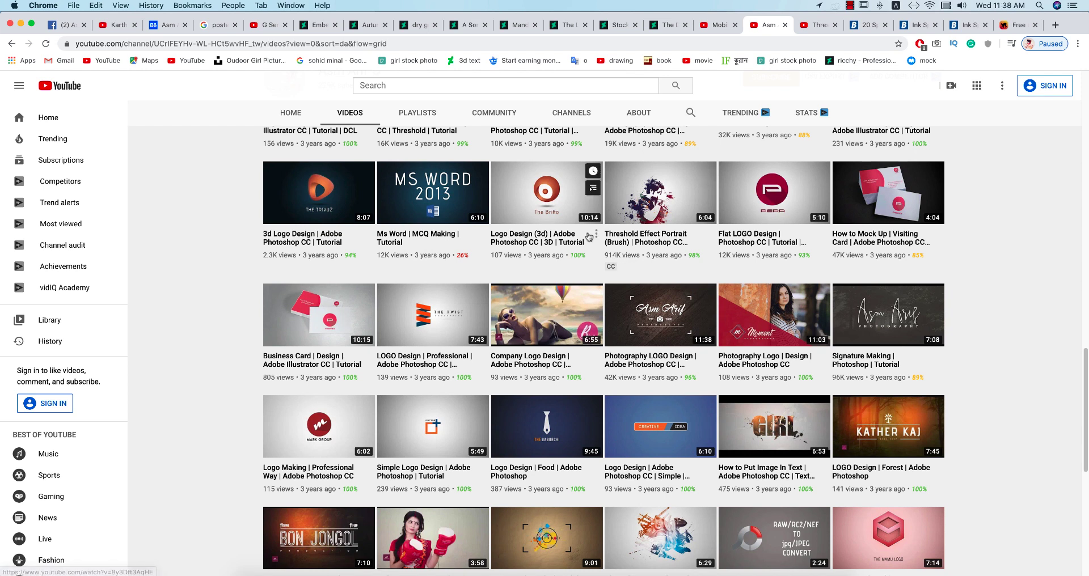
pyautogui.moveTo(648, 248)
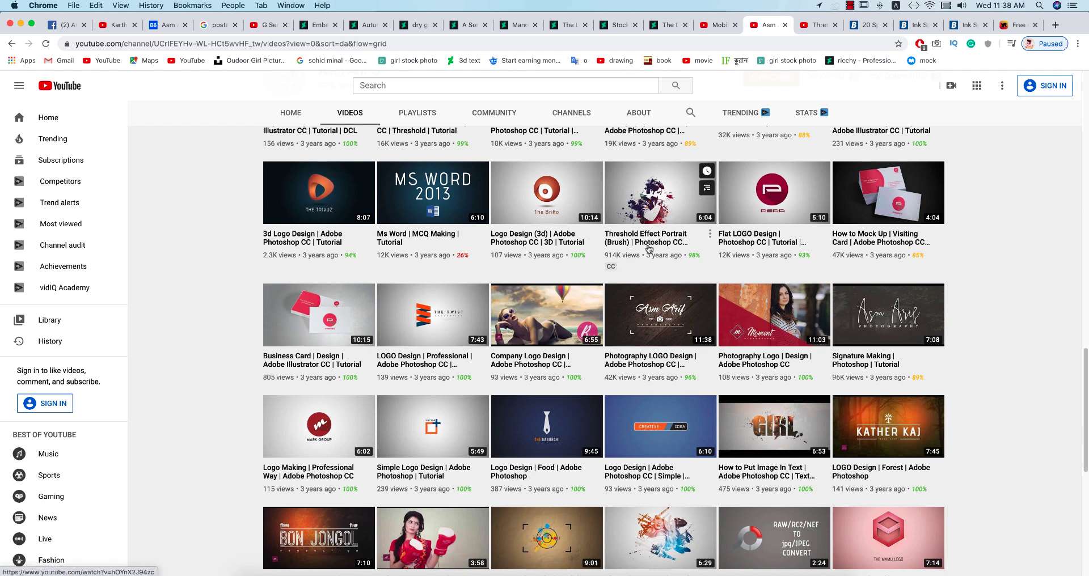
pyautogui.click(659, 193)
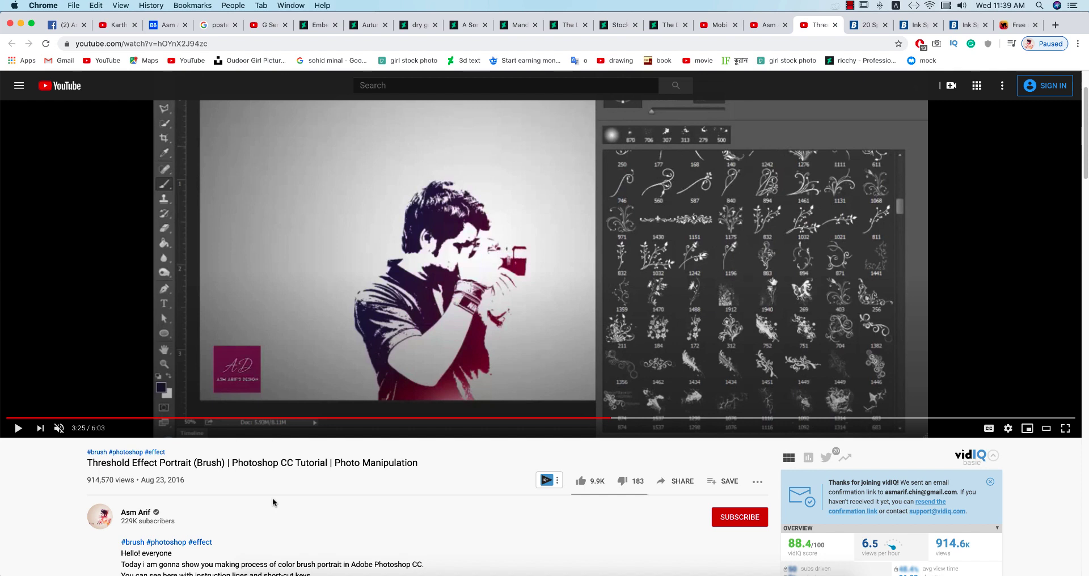
pyautogui.moveTo(203, 424)
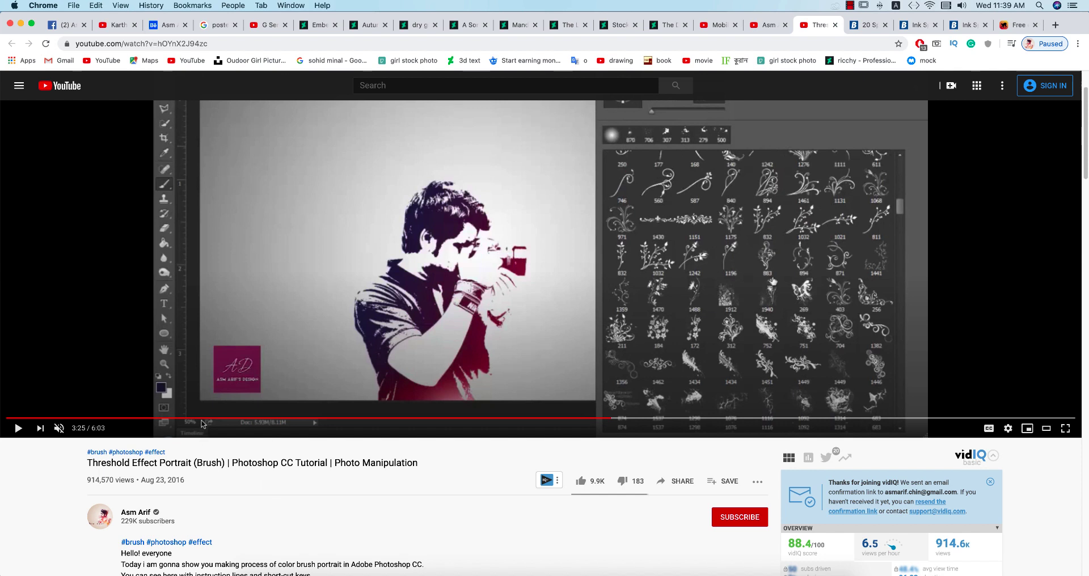
pyautogui.moveTo(203, 418)
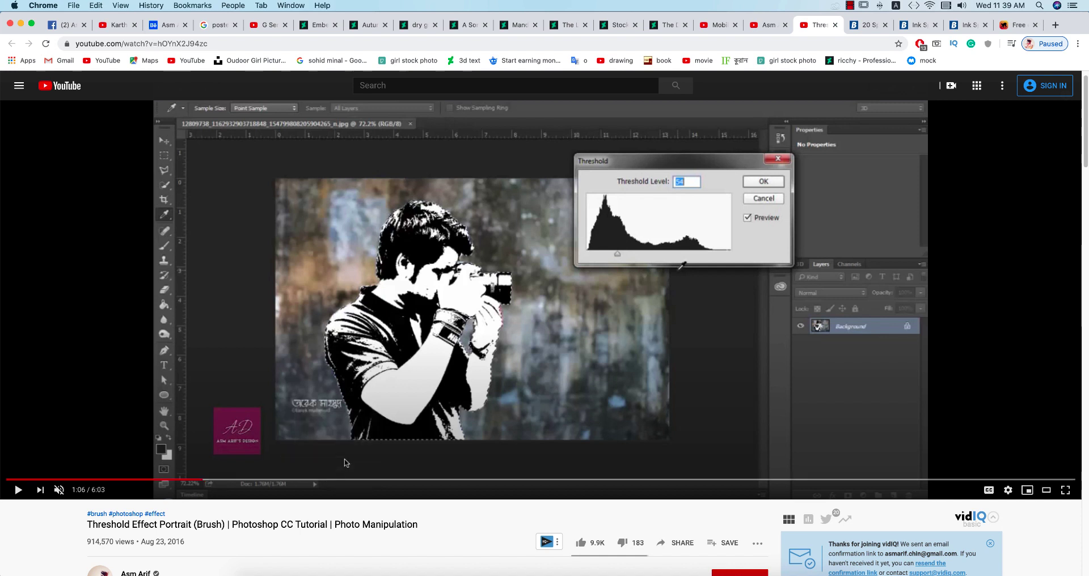
pyautogui.moveTo(369, 466)
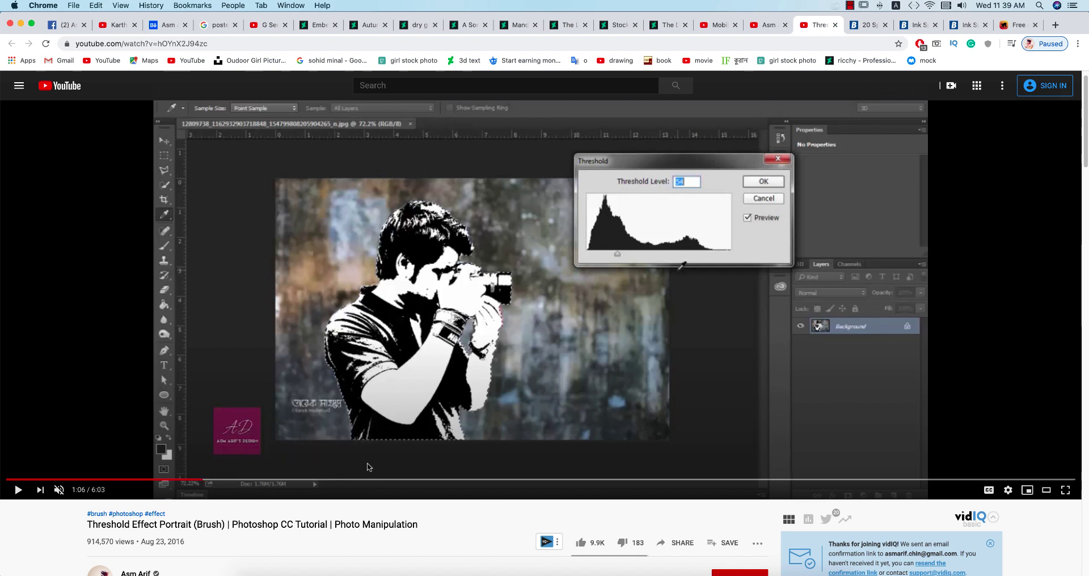
pyautogui.moveTo(641, 484)
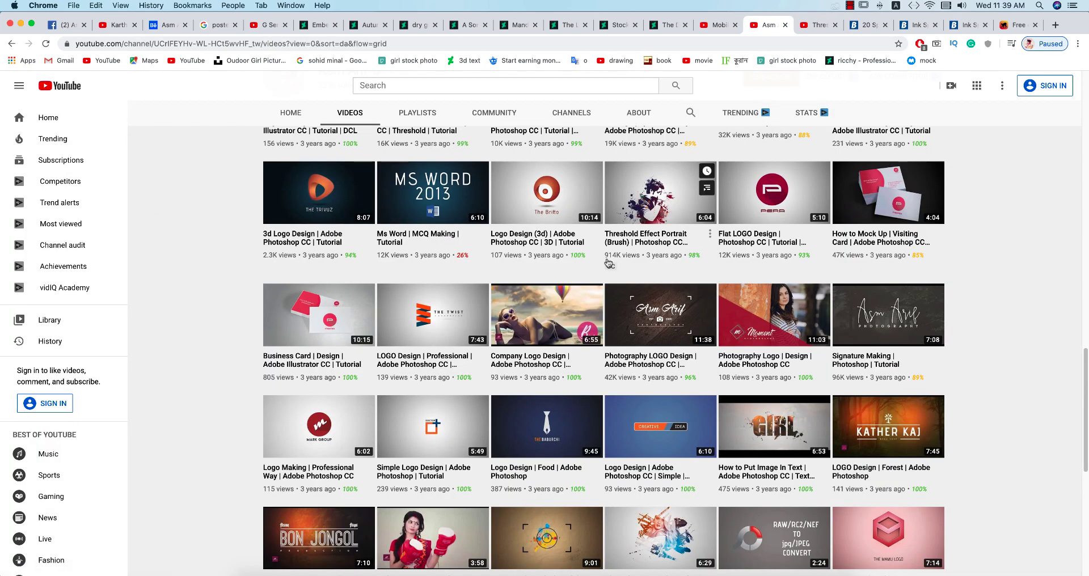
pyautogui.moveTo(654, 266)
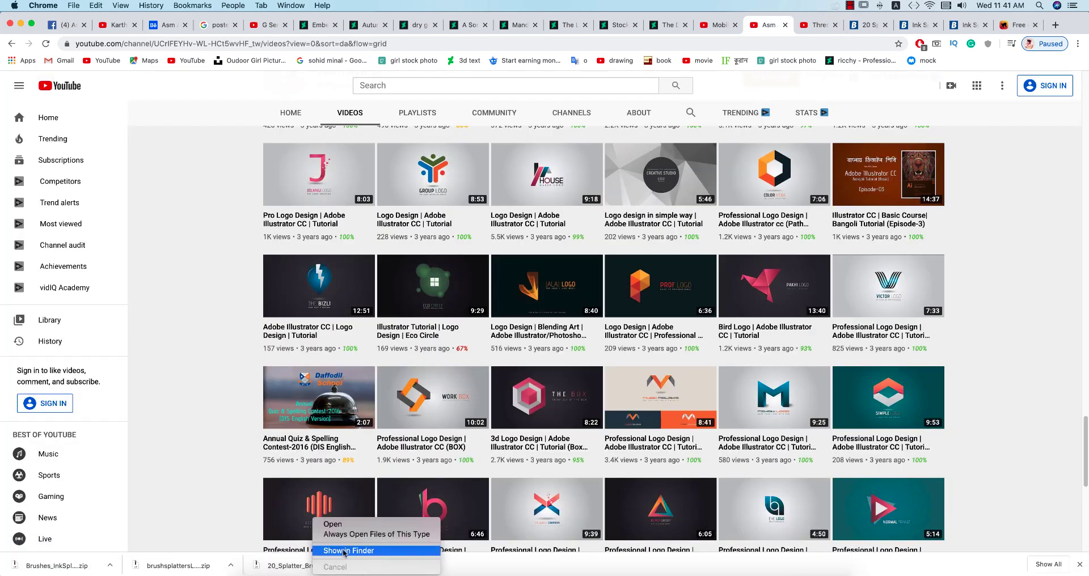
# Reveal the brush archive in Finder and browse into the 20 Splatter Brushes folder with its .abr file.
pyautogui.click(349, 551)
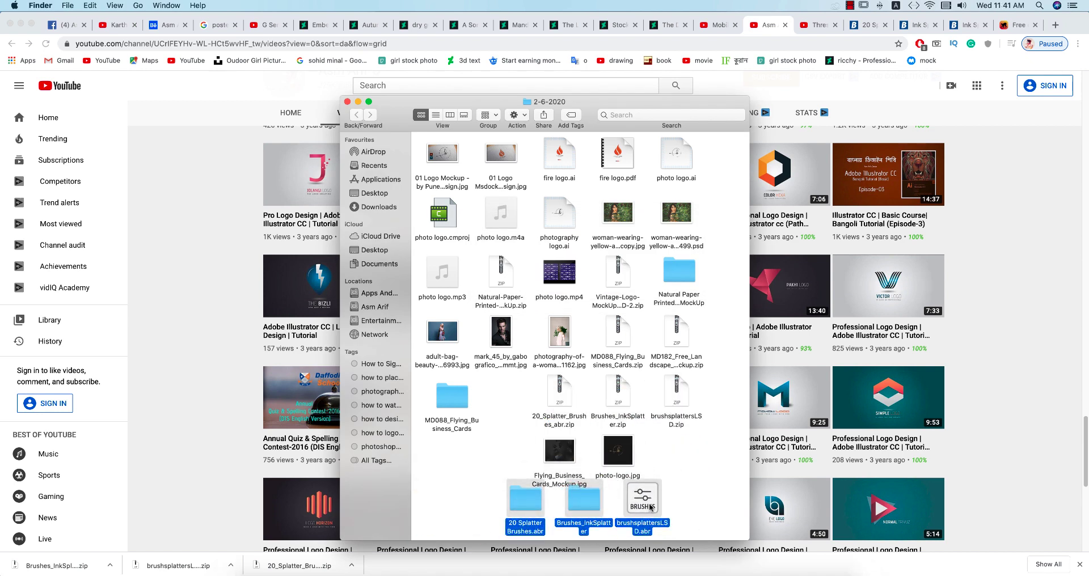
pyautogui.doubleClick(584, 506)
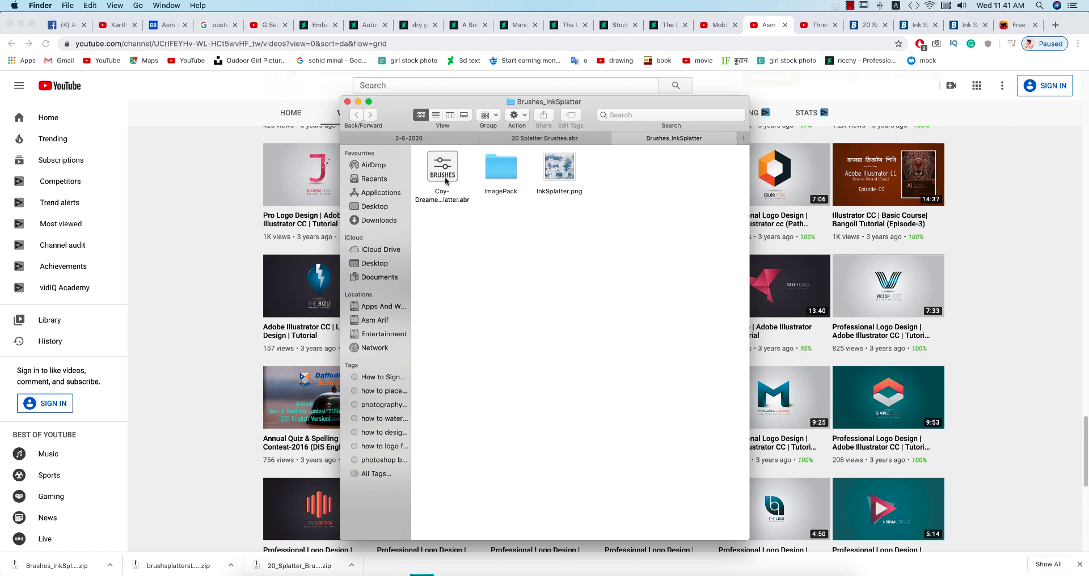
pyautogui.click(441, 167)
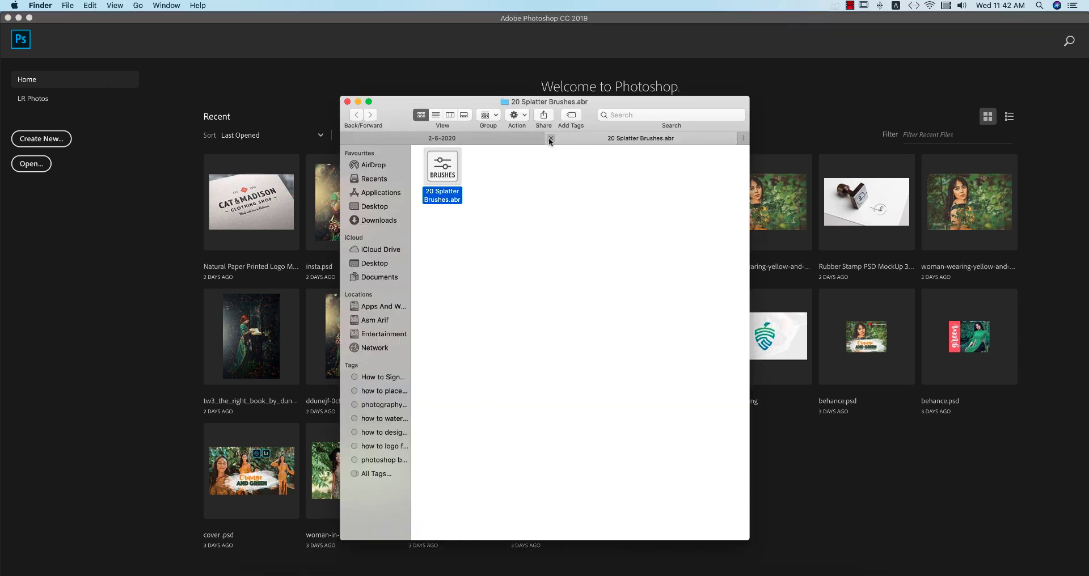
# Load the photographer screenshot as a single-layer Photoshop document.
pyautogui.click(357, 115)
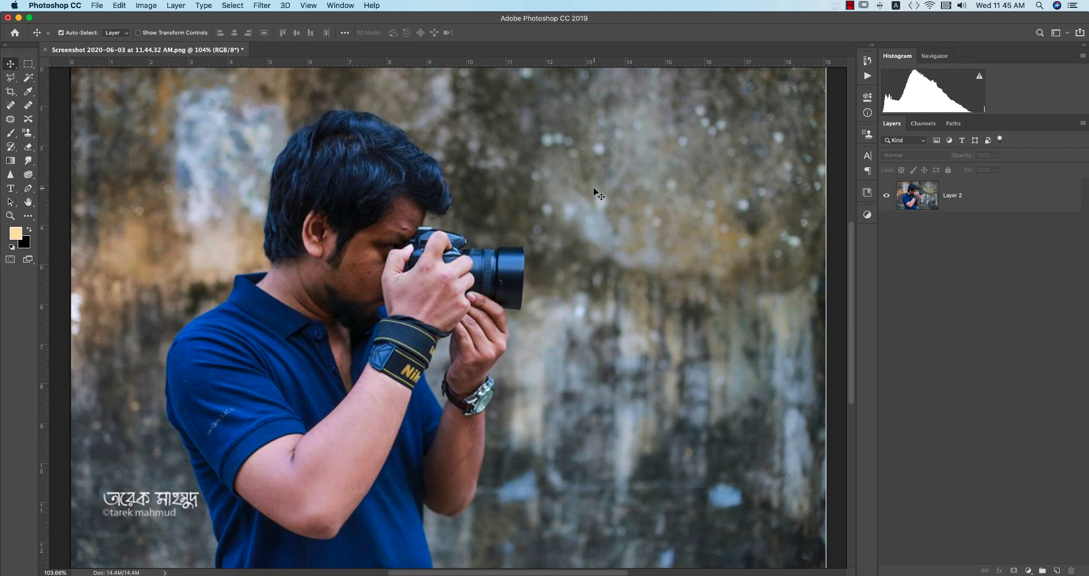
pyautogui.moveTo(558, 194)
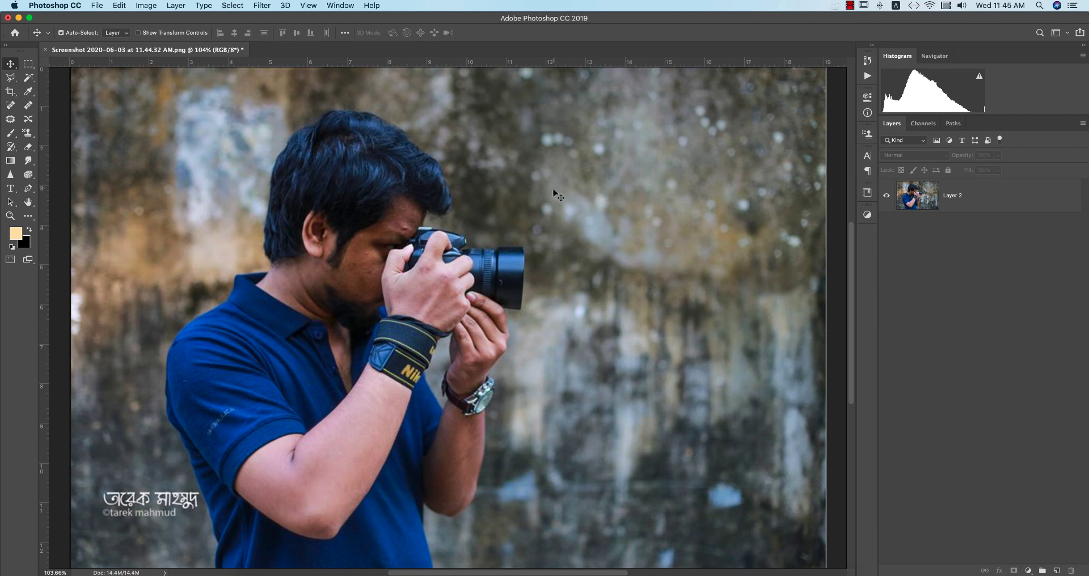
pyautogui.moveTo(617, 226)
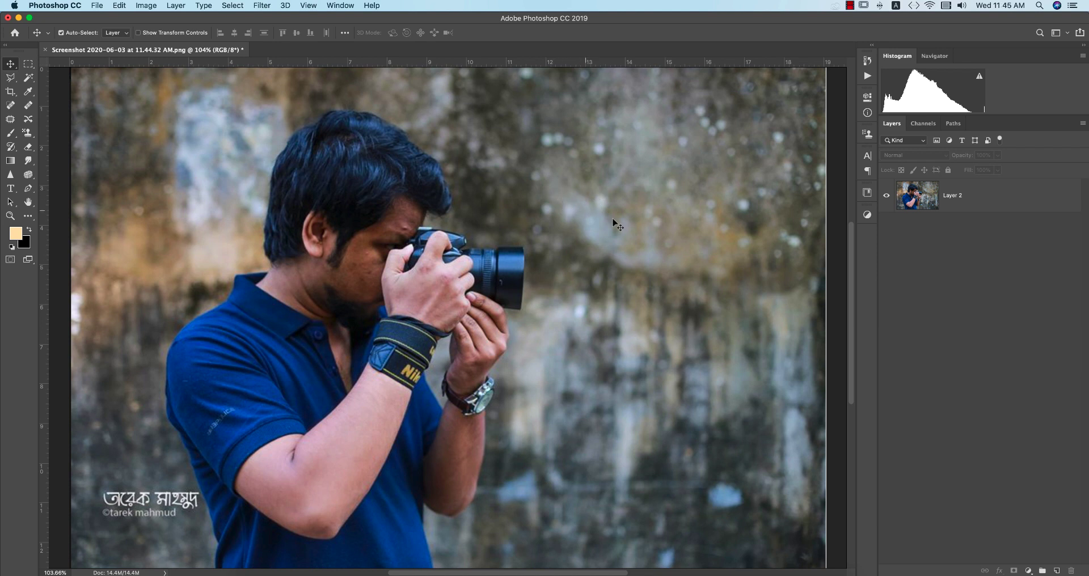
pyautogui.moveTo(217, 508)
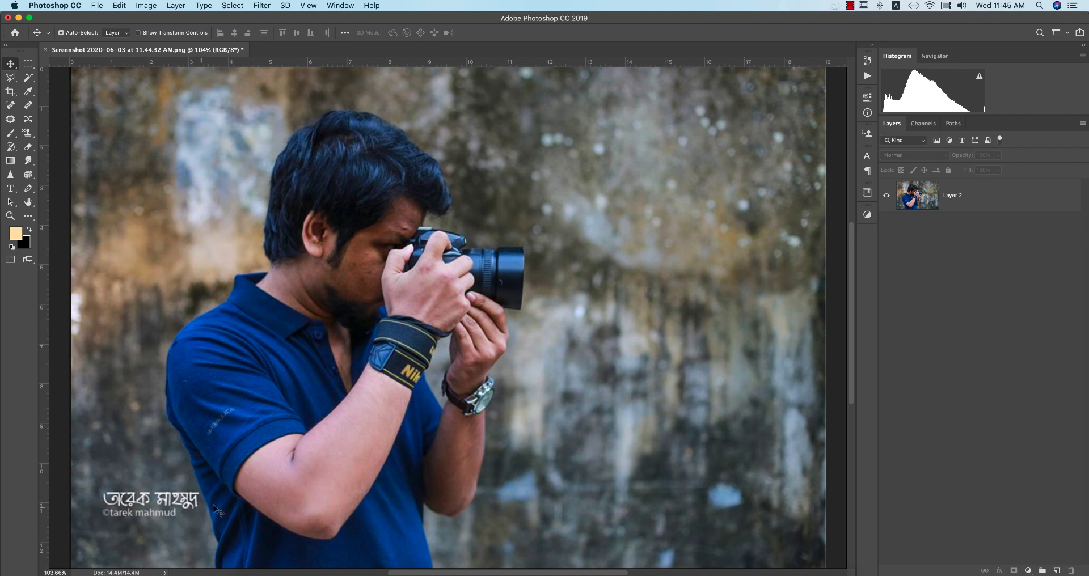
pyautogui.moveTo(296, 293)
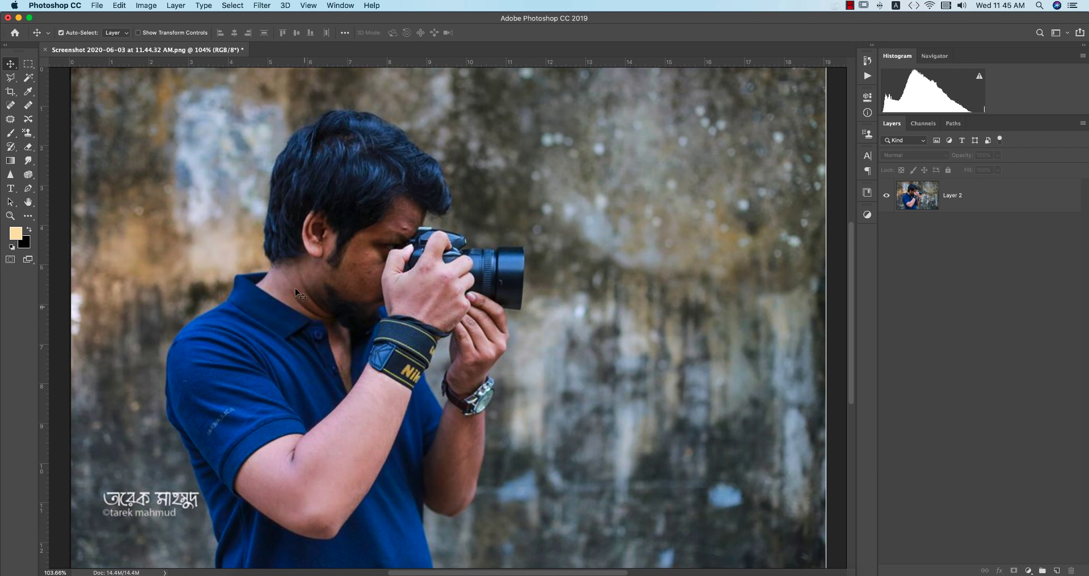
pyautogui.moveTo(773, 376)
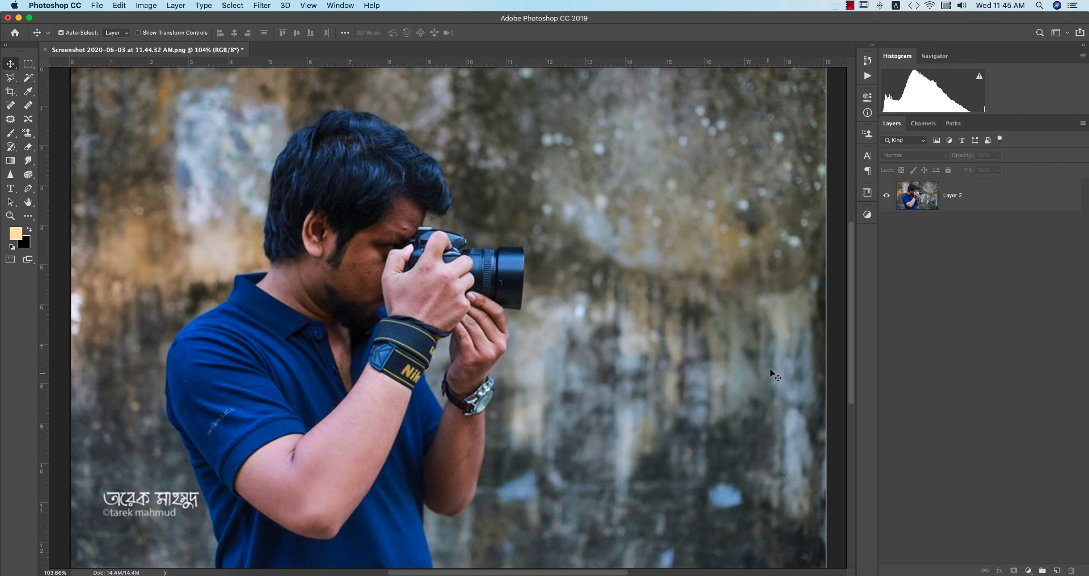
pyautogui.moveTo(764, 368)
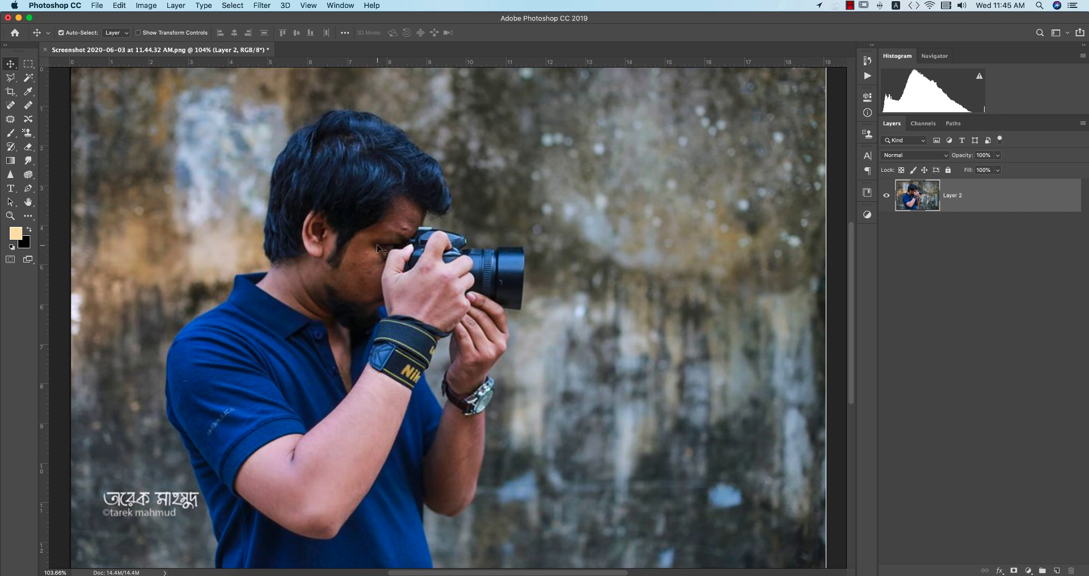
pyautogui.moveTo(338, 144)
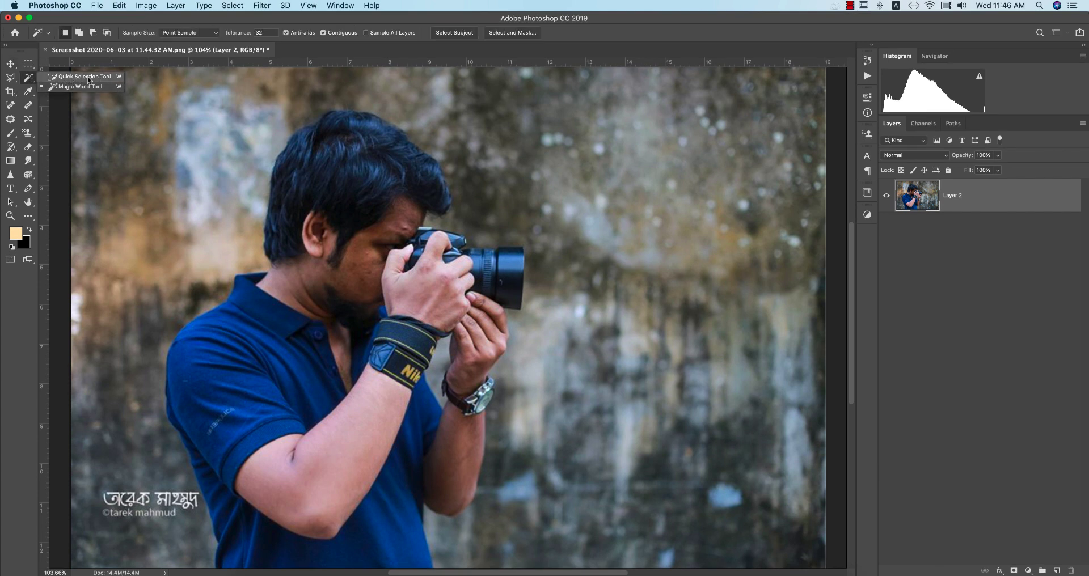
# Quick-select the photographer and apply a black-and-white Threshold adjustment to his figure.
pyautogui.click(82, 77)
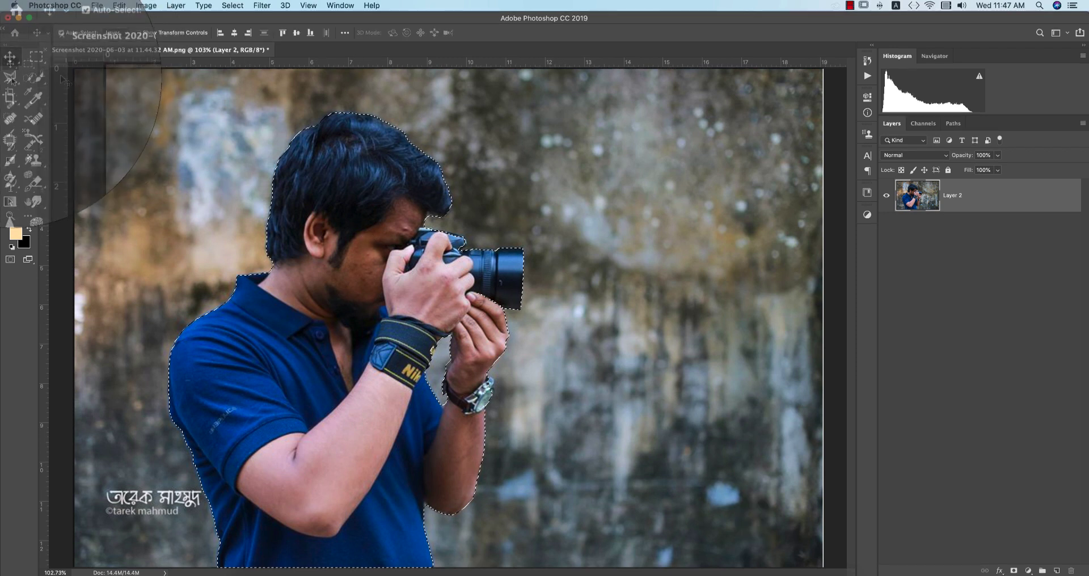
pyautogui.click(149, 5)
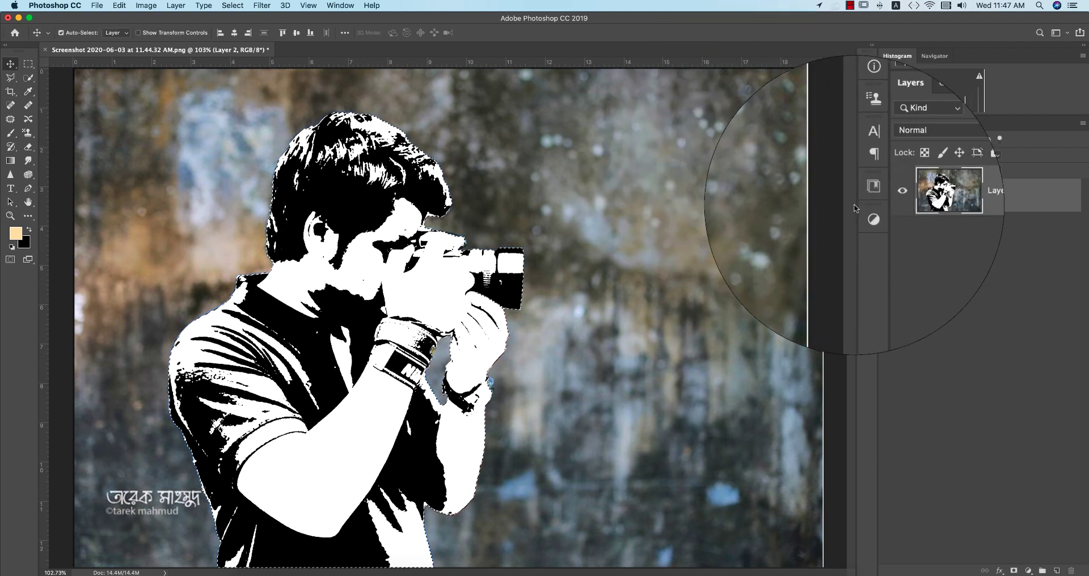
# Select the figure by Color Range and duplicate it to a new layer with Cmd+J.
pyautogui.click(231, 5)
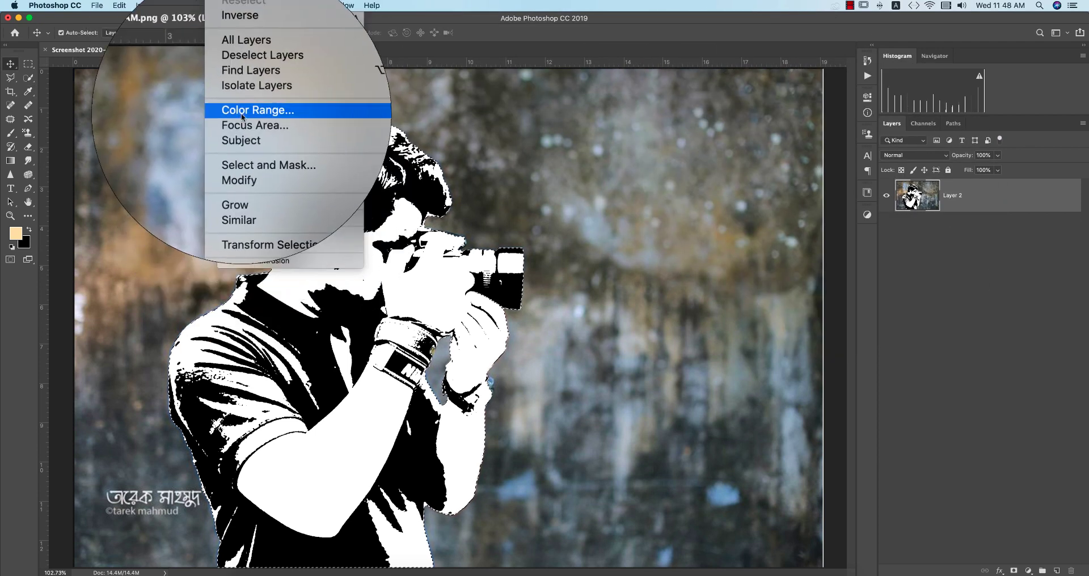
pyautogui.click(257, 110)
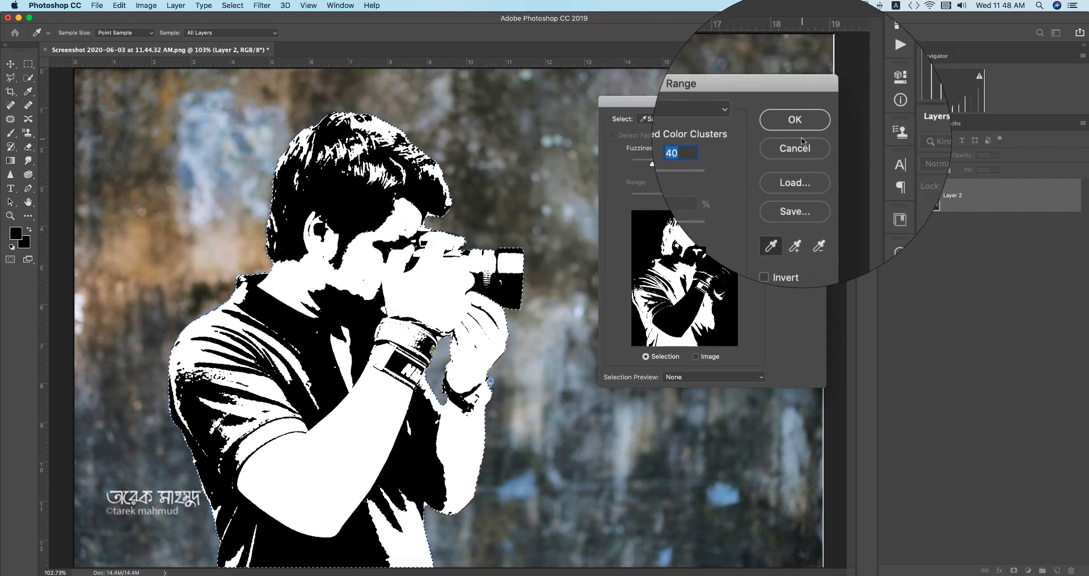
pyautogui.click(794, 120)
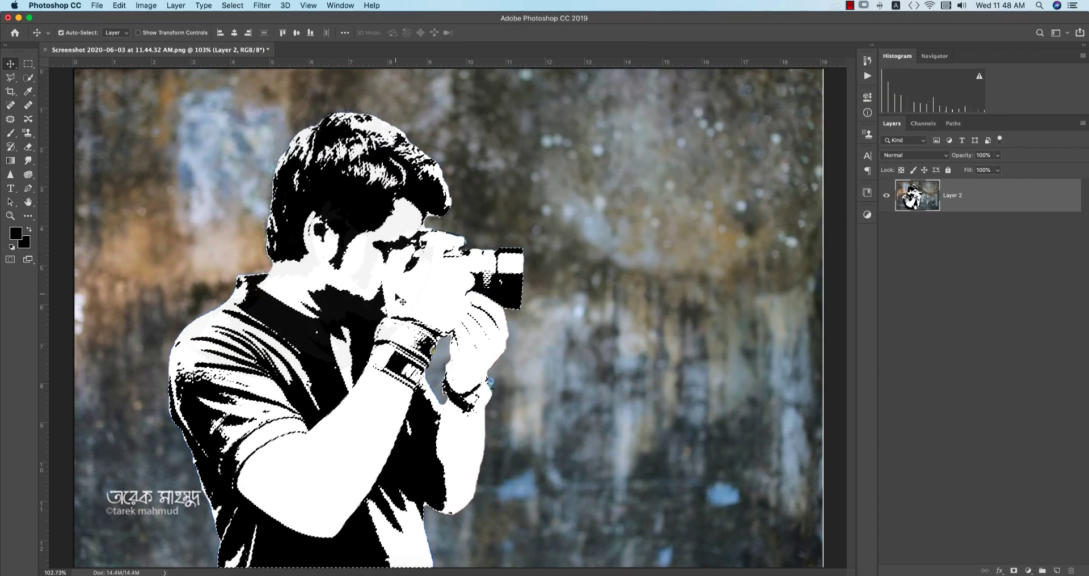
pyautogui.press('cmd+j')
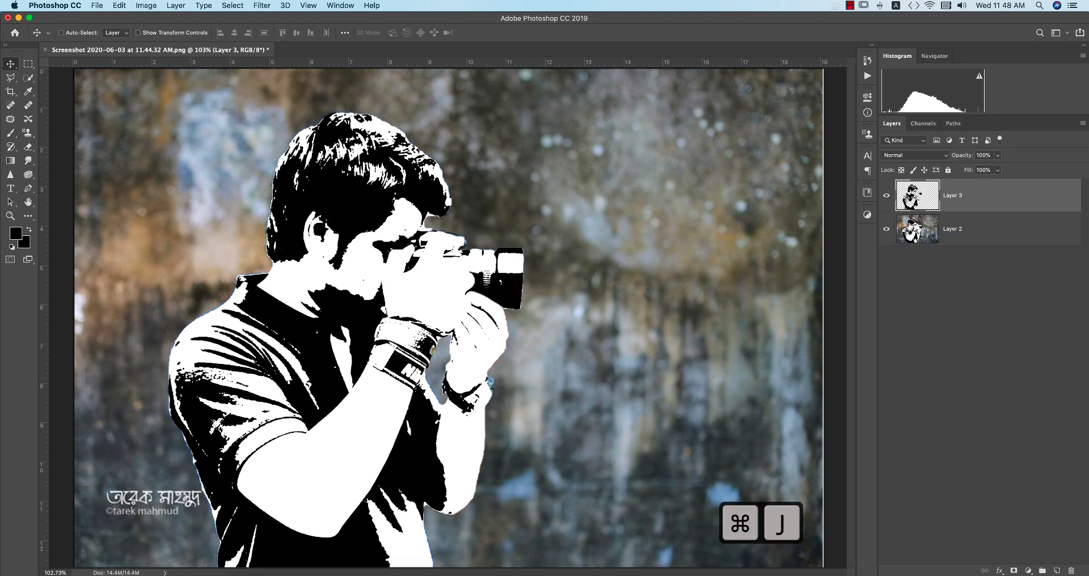
# Create a new 2560×1440 document named 'brush effects'.
pyautogui.press('cmd+j')
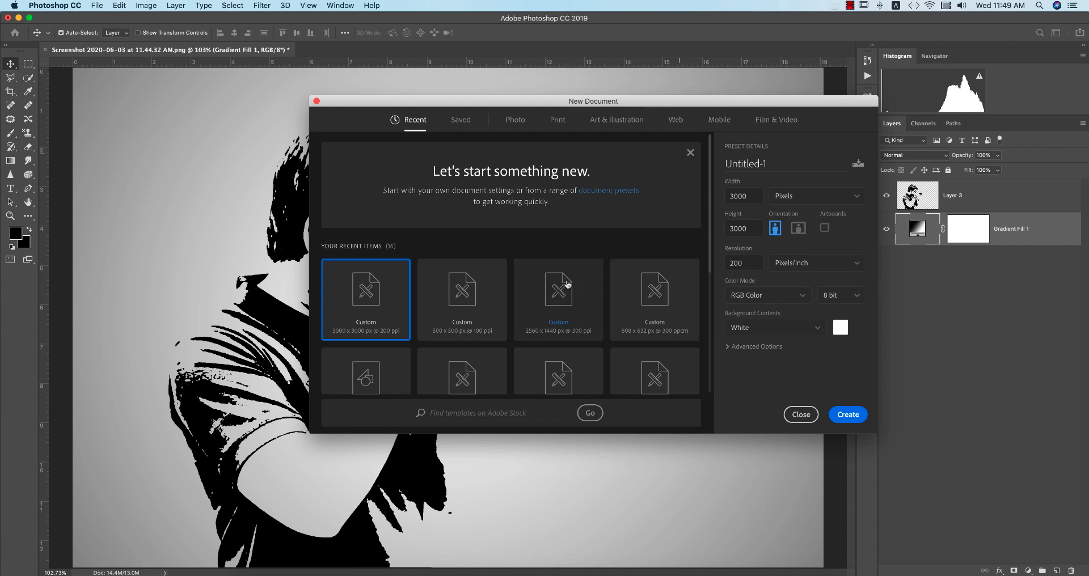
pyautogui.click(558, 300)
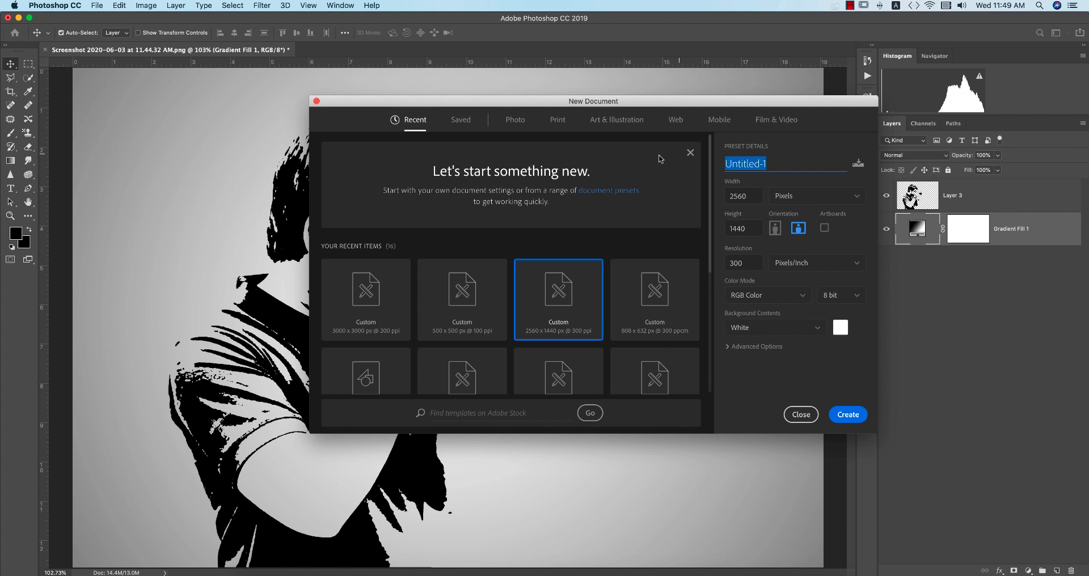
pyautogui.write('brush')
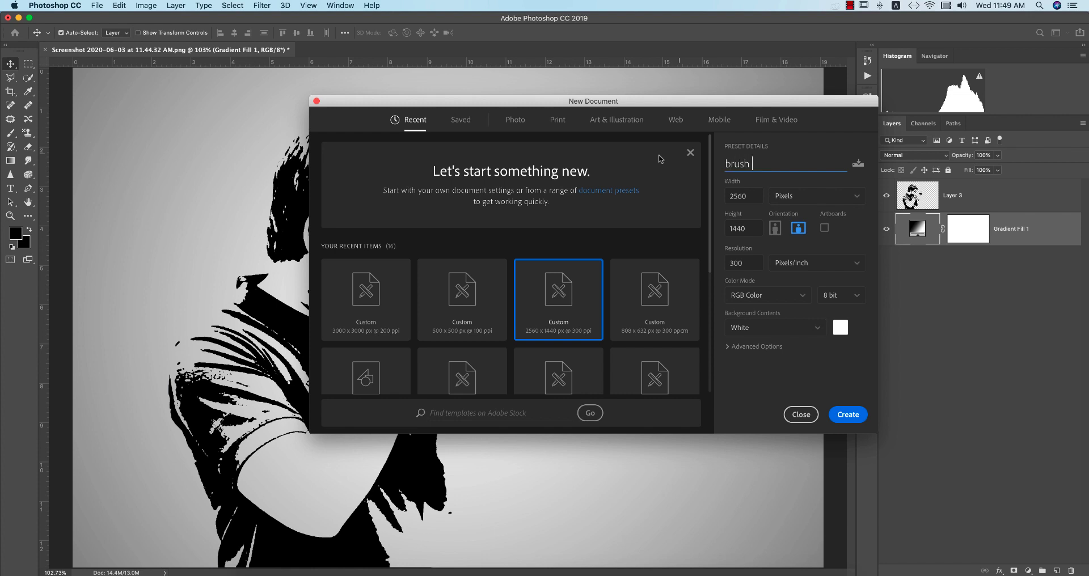
pyautogui.write('effects')
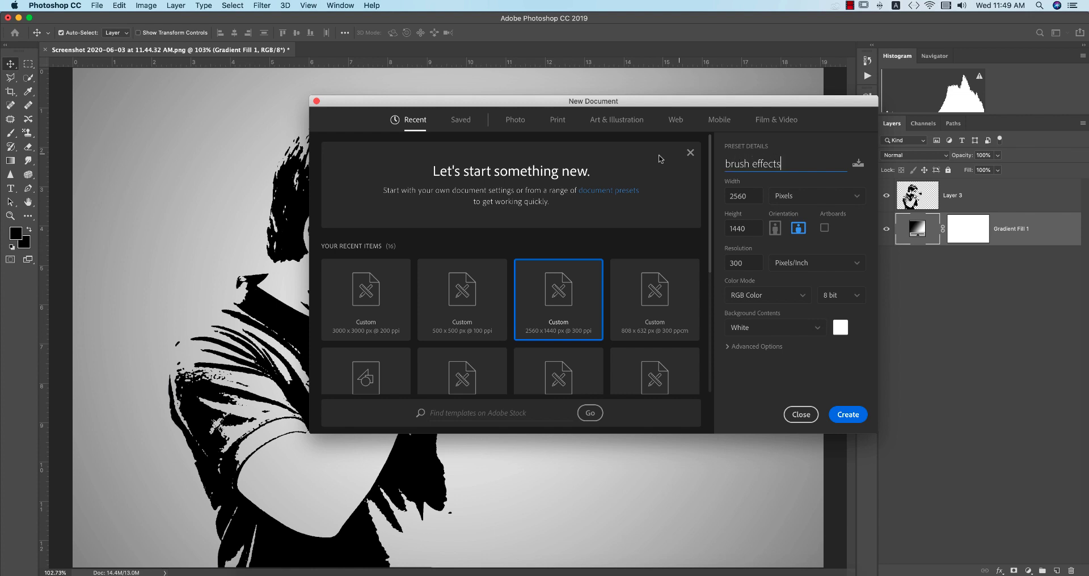
pyautogui.click(847, 414)
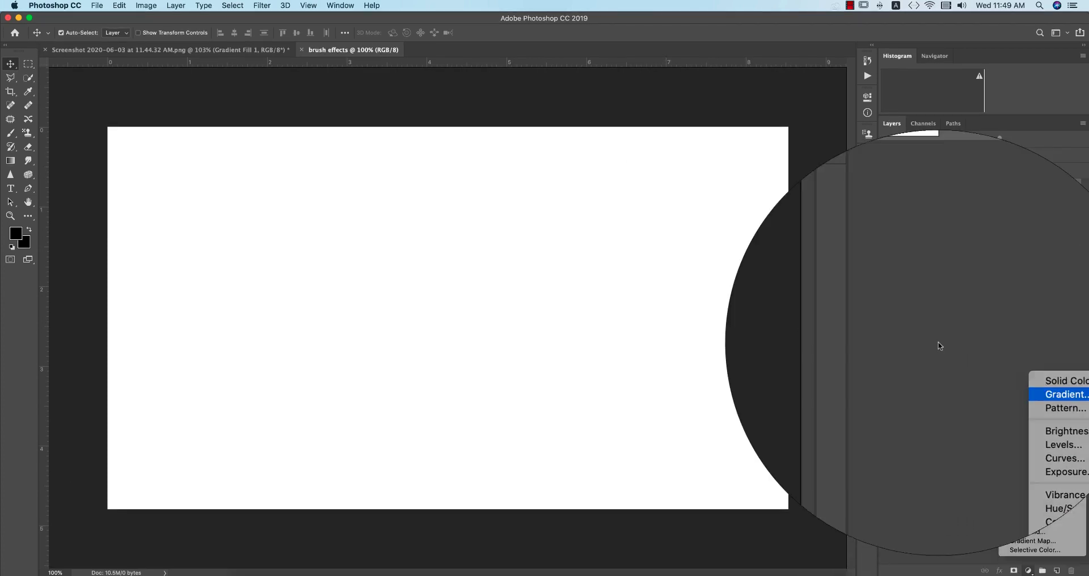
# Add a reversed radial Gradient Fill layer, light at centre, scaled to 300%.
pyautogui.click(1065, 394)
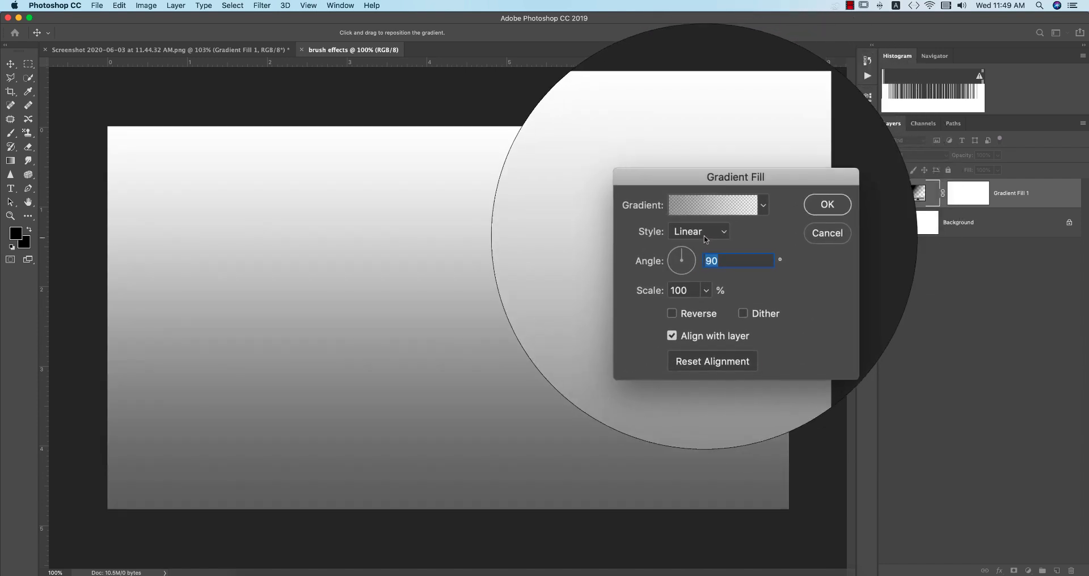
pyautogui.click(699, 231)
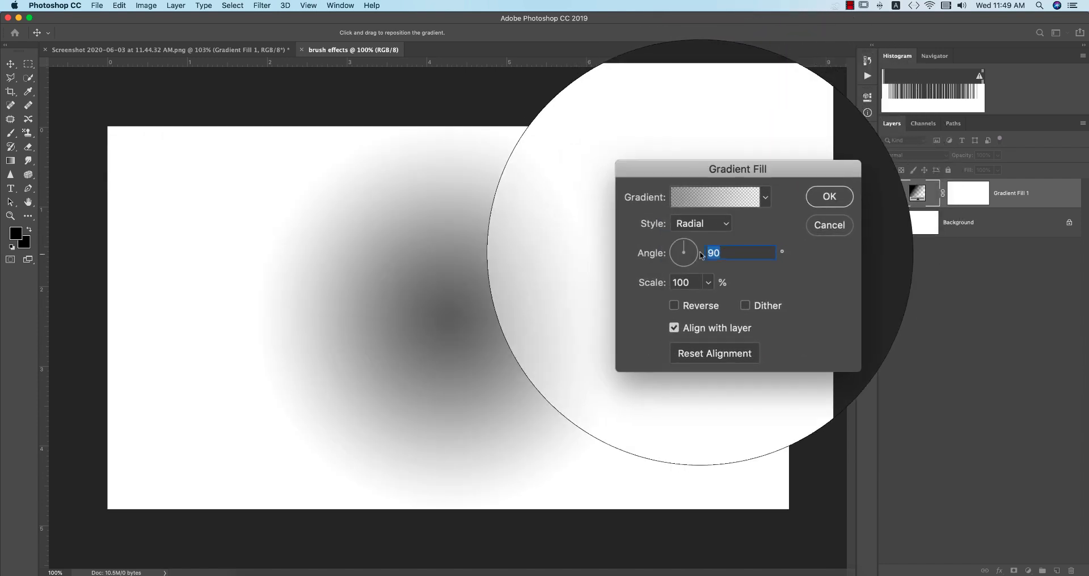
pyautogui.click(673, 305)
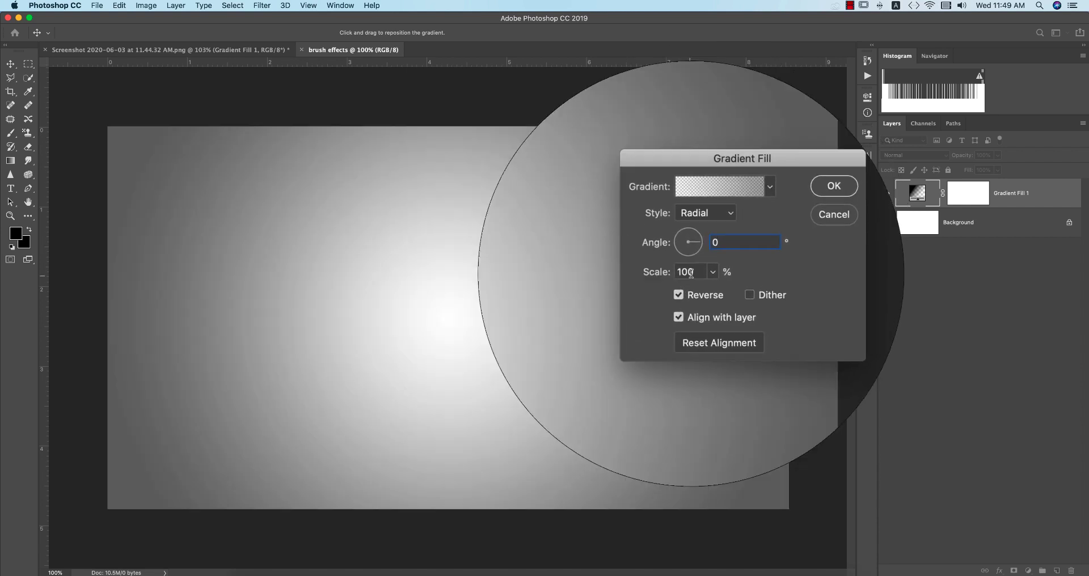
pyautogui.write('3')
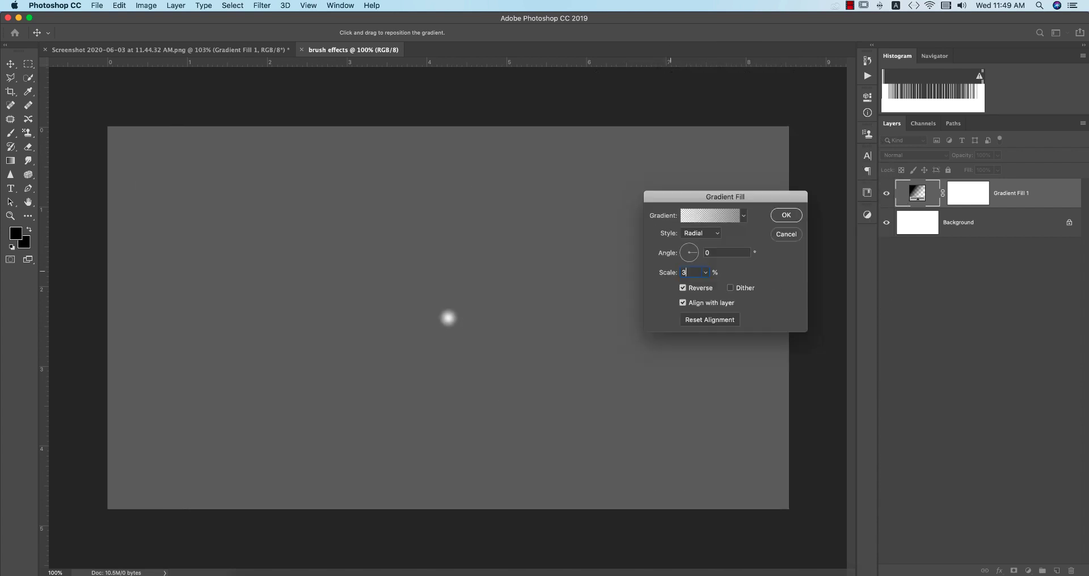
pyautogui.write('00')
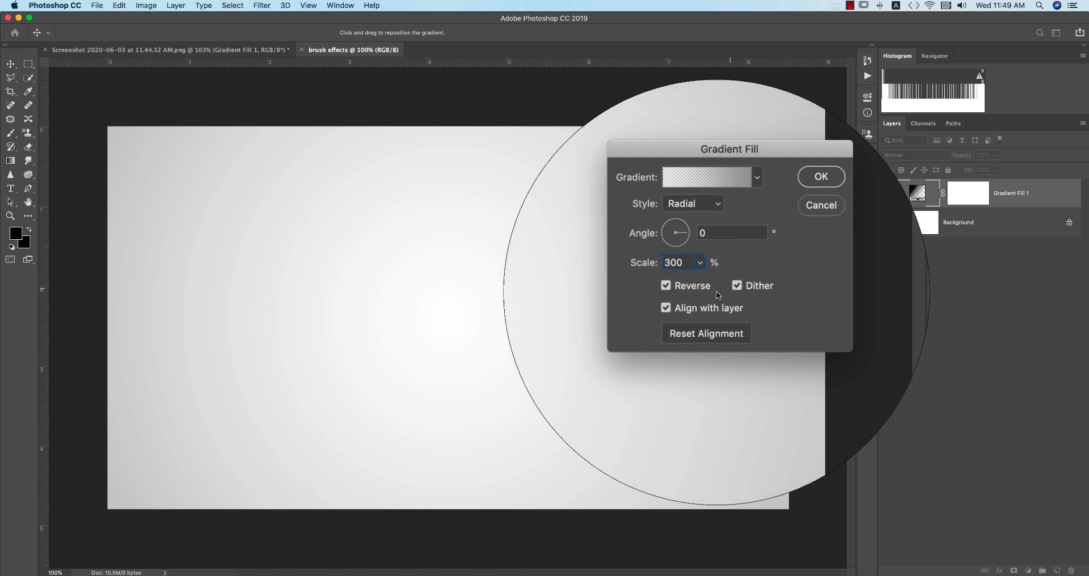
pyautogui.click(821, 176)
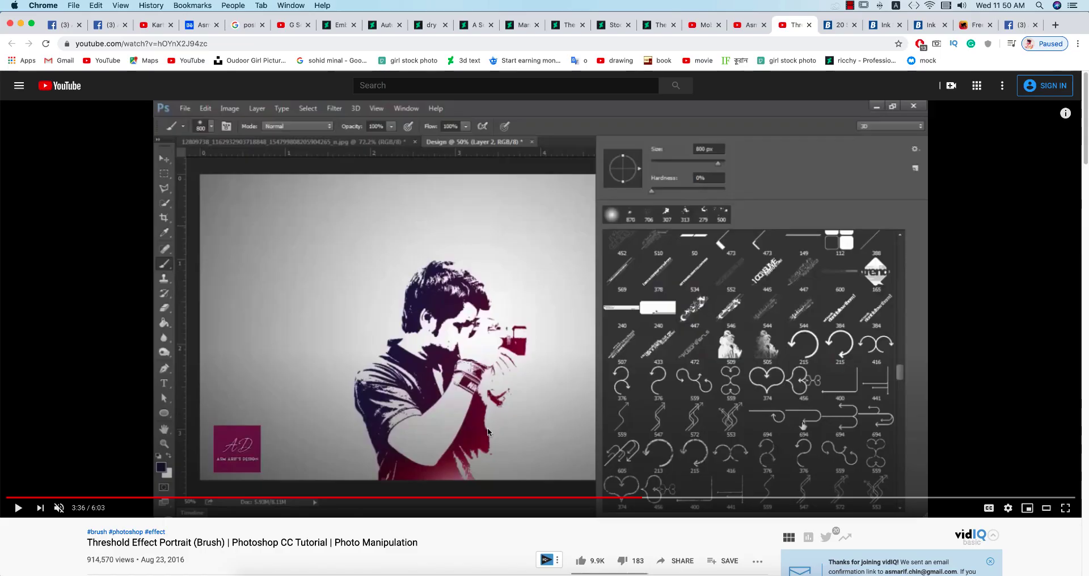
# Choose the 1920x1080 desktop size of the red abstract waves wallpaper on Wallpaper Safari.
pyautogui.click(976, 25)
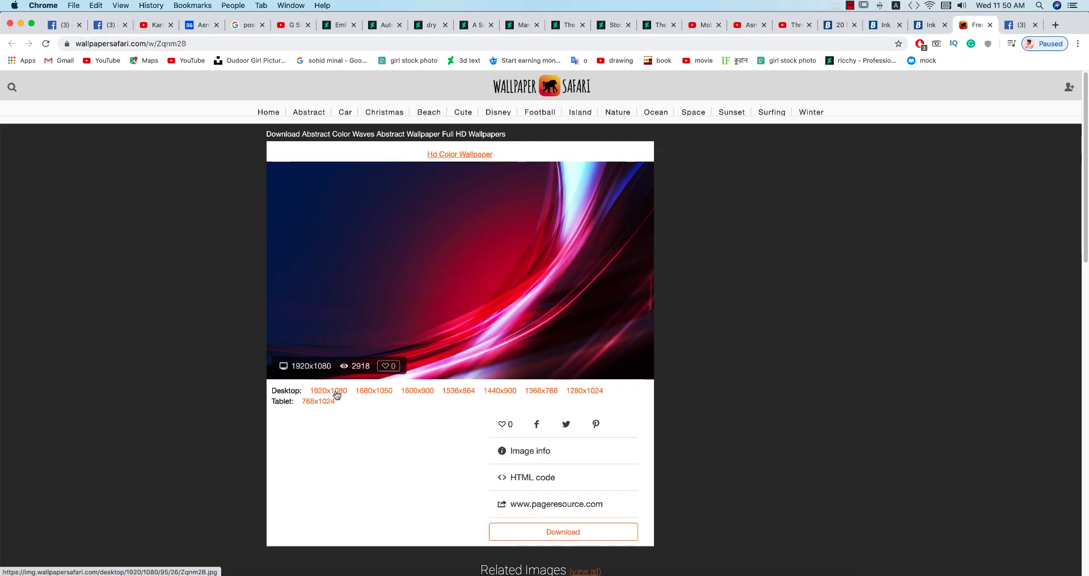
pyautogui.click(329, 391)
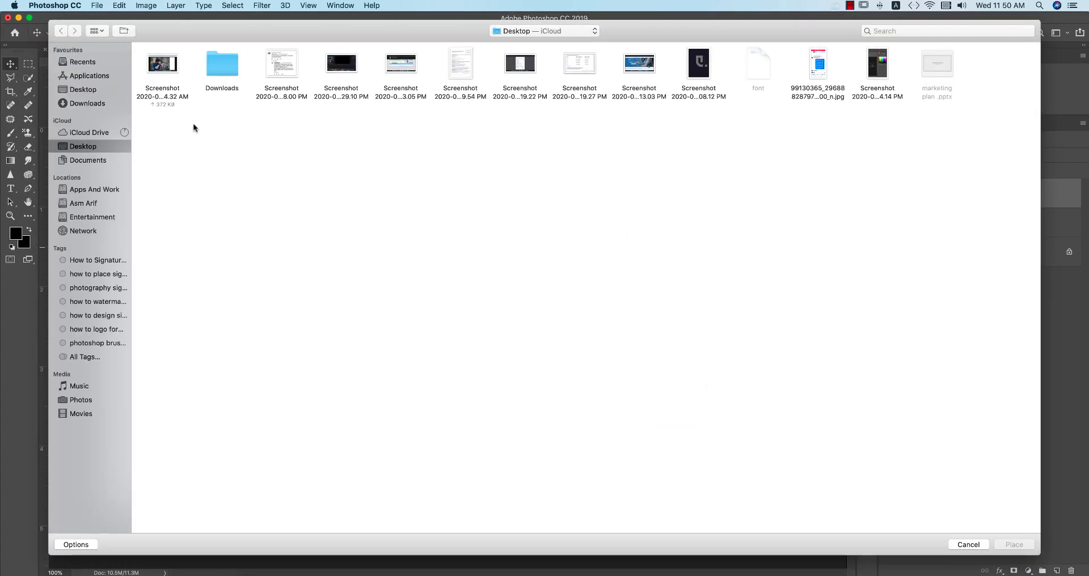
# Place the red wallpaper from Apps And Work and shrink it to sit over the silhouette.
pyautogui.click(94, 188)
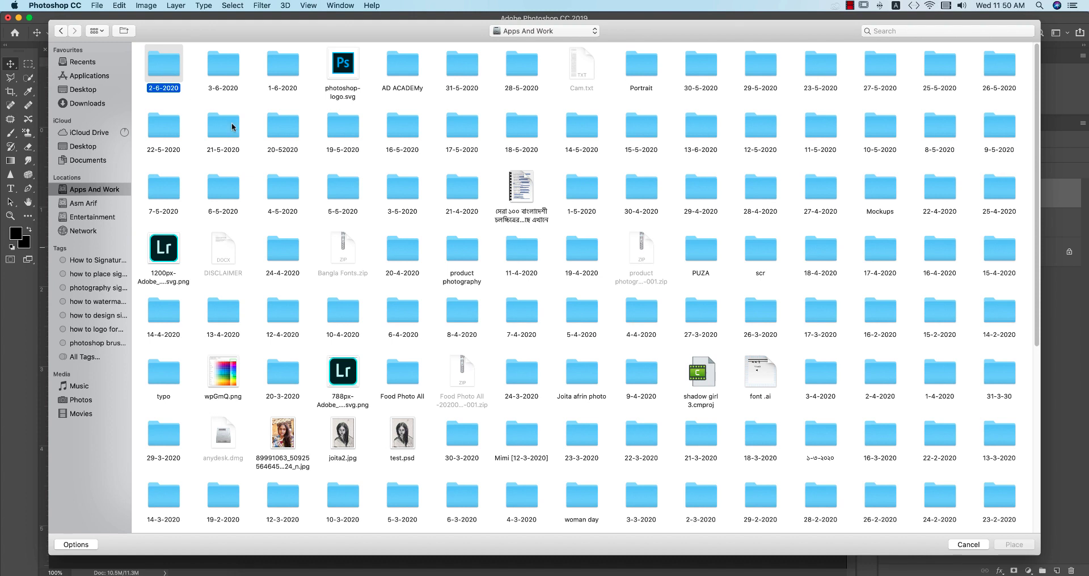
pyautogui.doubleClick(163, 62)
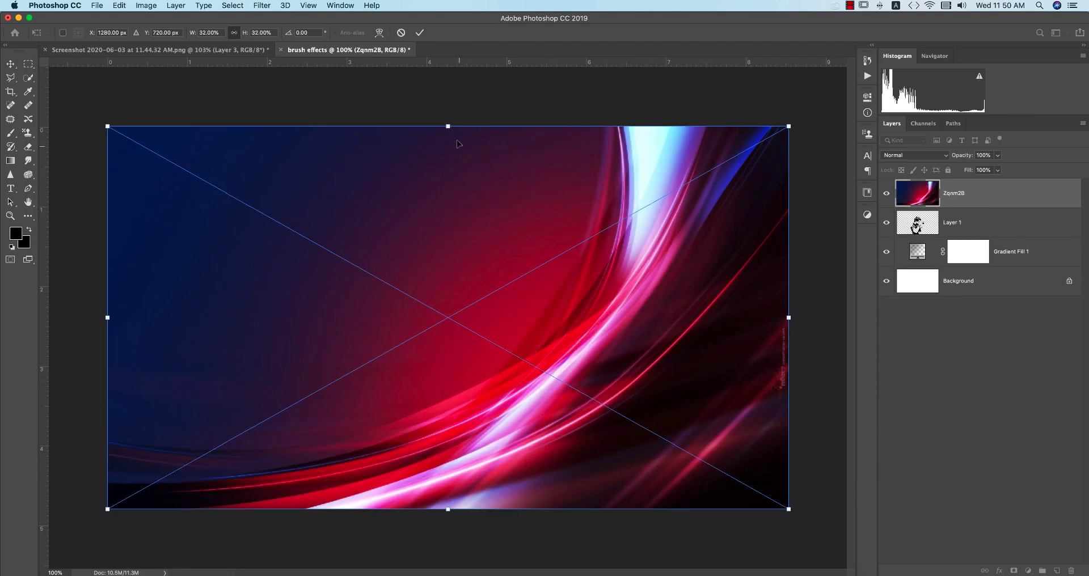
pyautogui.moveTo(447, 126); pyautogui.dragTo(447, 217)
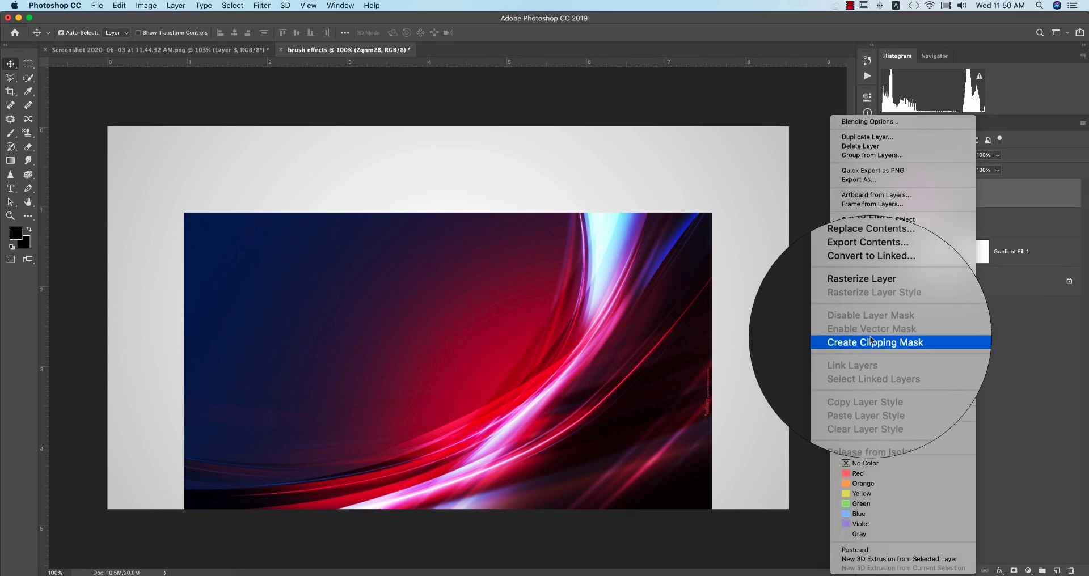
# Create a clipping mask so the red waves show only inside the photographer's figure.
pyautogui.click(875, 342)
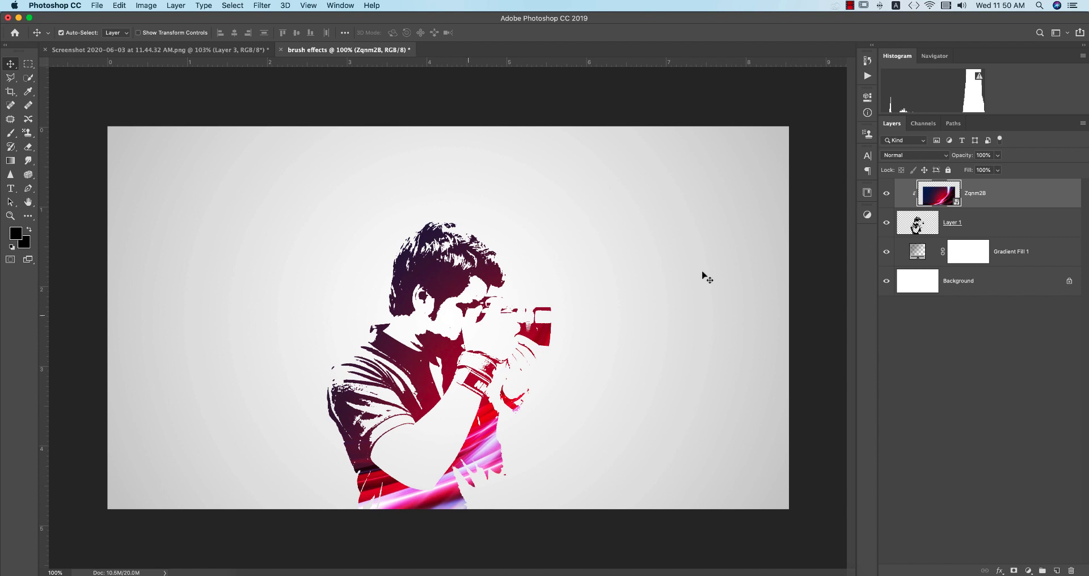
pyautogui.moveTo(906, 312)
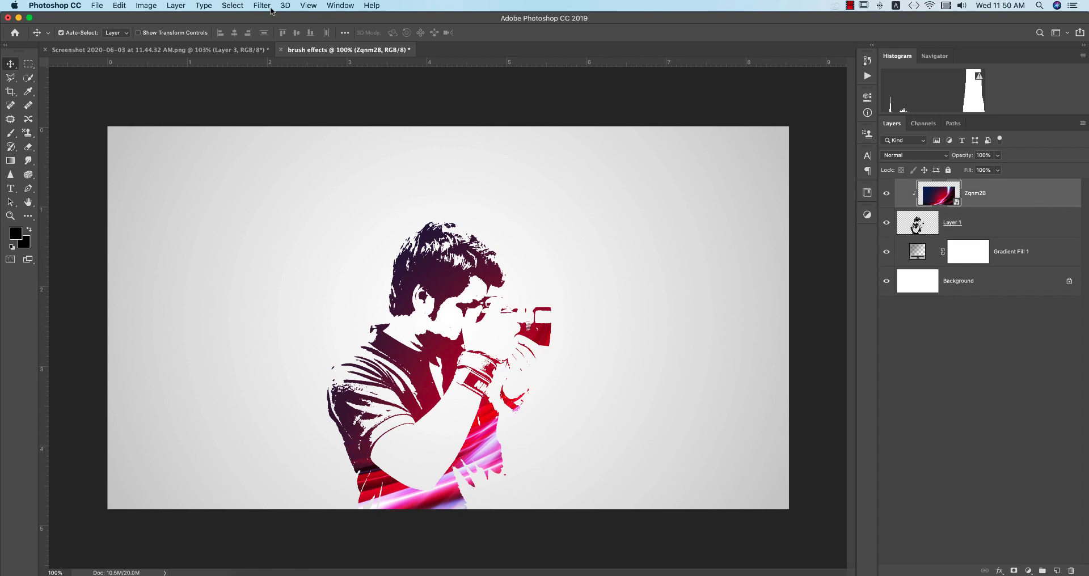
# Apply a Gaussian Blur of about 135 px to the clipped red wallpaper.
pyautogui.click(262, 6)
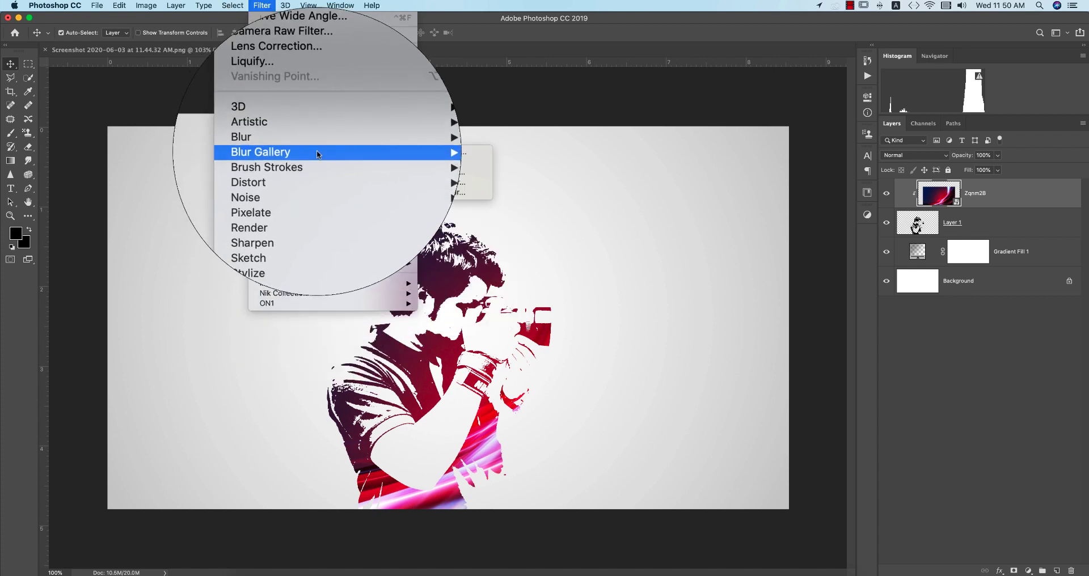
pyautogui.moveTo(266, 142)
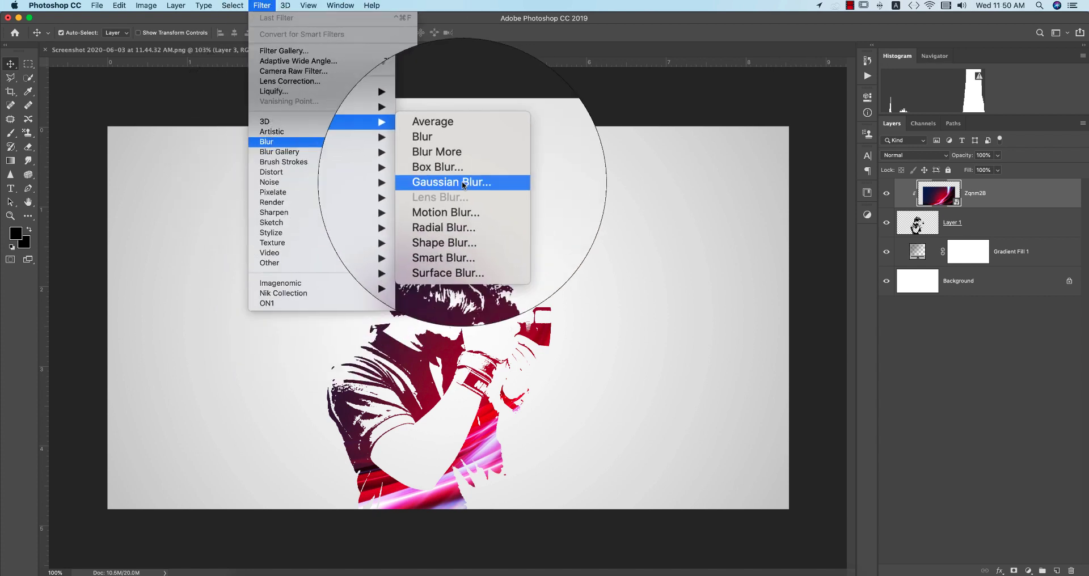
pyautogui.click(451, 182)
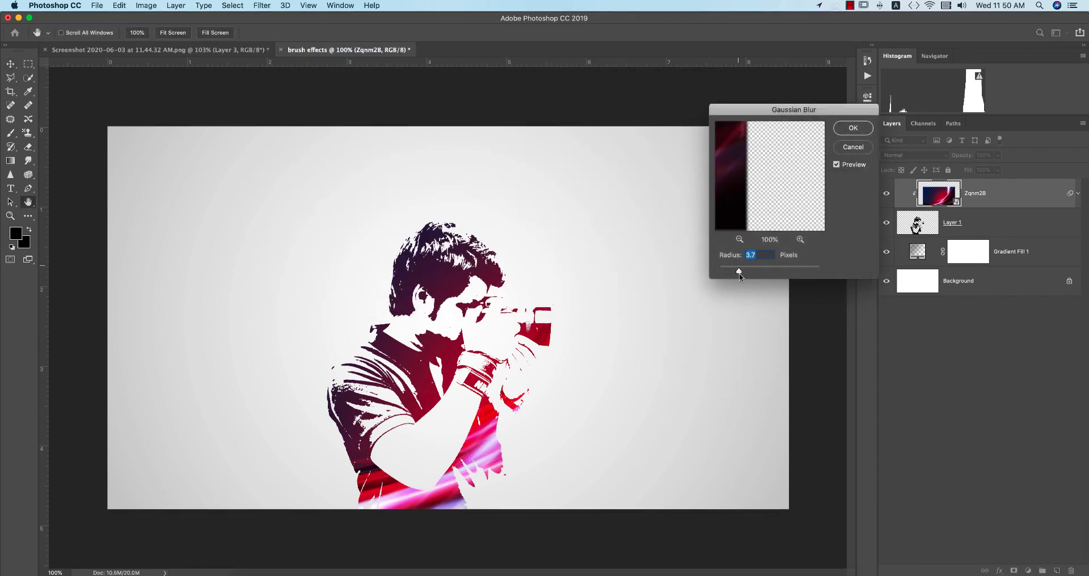
pyautogui.moveTo(739, 272); pyautogui.dragTo(782, 271)
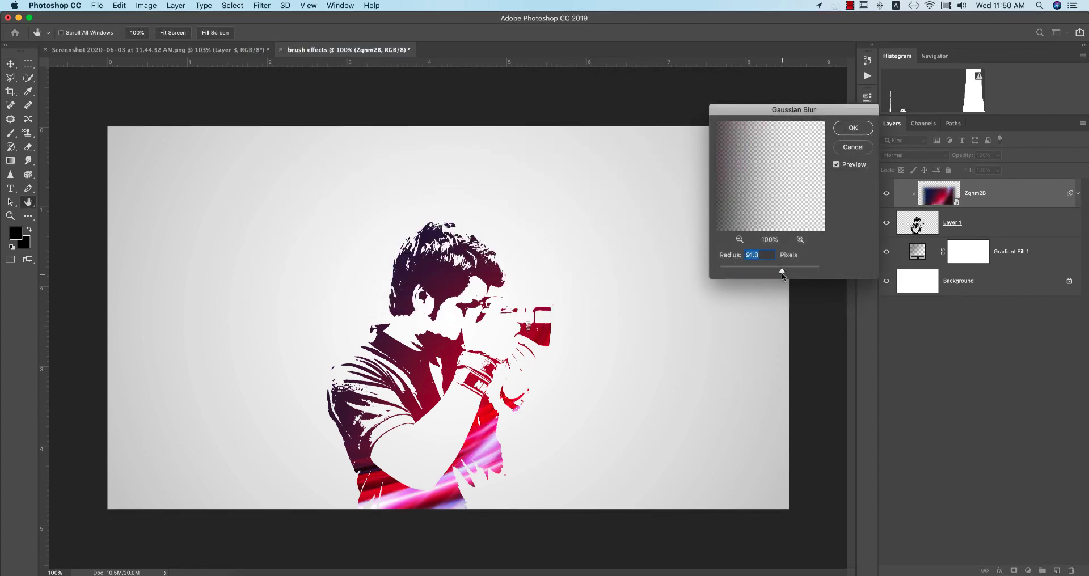
pyautogui.moveTo(781, 272); pyautogui.dragTo(782, 271)
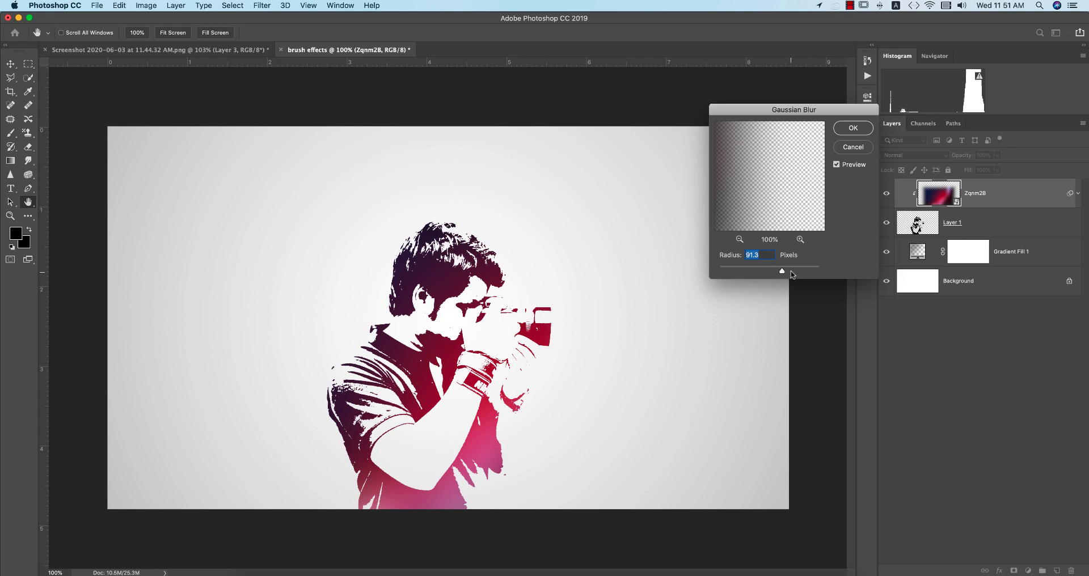
pyautogui.moveTo(782, 271); pyautogui.dragTo(790, 271)
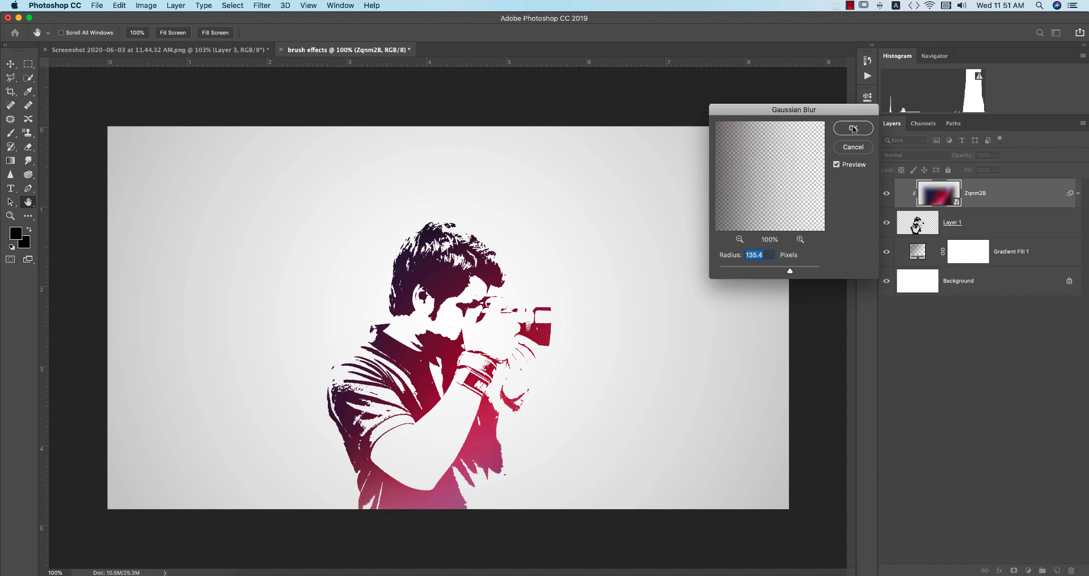
pyautogui.click(852, 128)
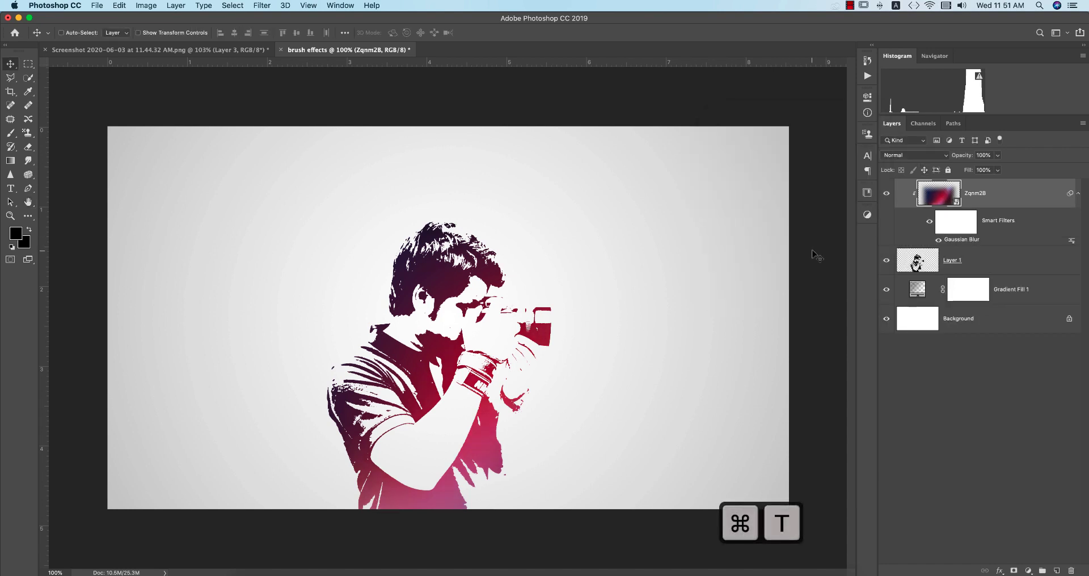
# Start a free transform on the blurred wallpaper and dismiss the smart filter warning.
pyautogui.press('cmd+t')
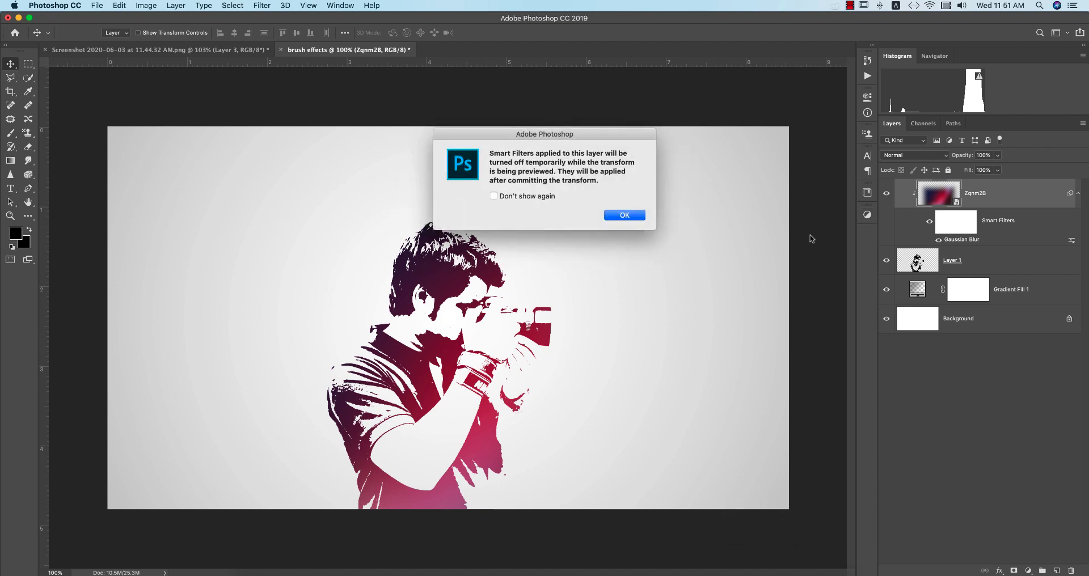
pyautogui.click(623, 215)
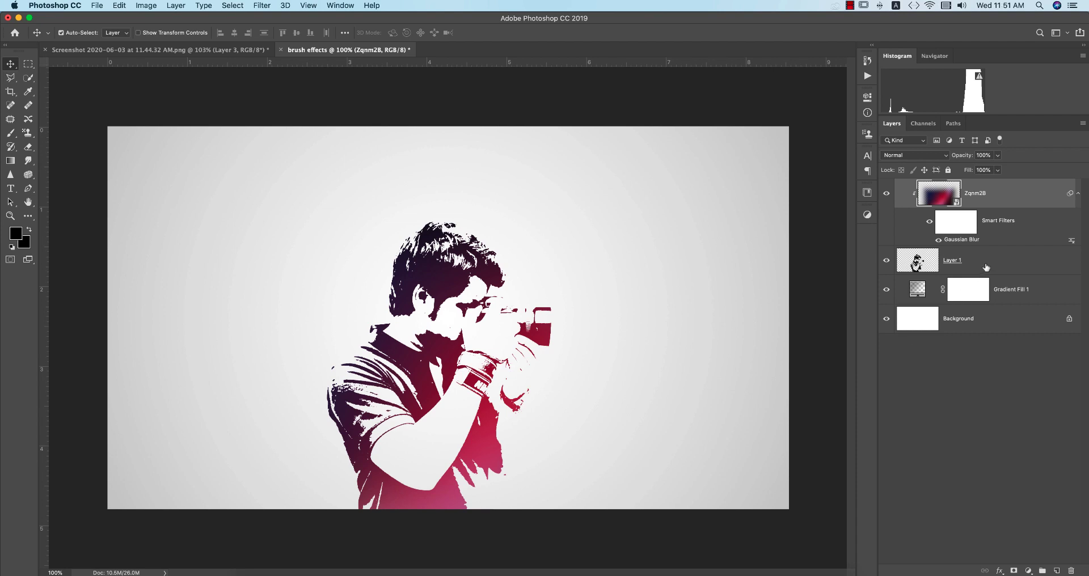
# Group the silhouette and wallpaper layers and rename the group Photo.
pyautogui.press('cmd+g')
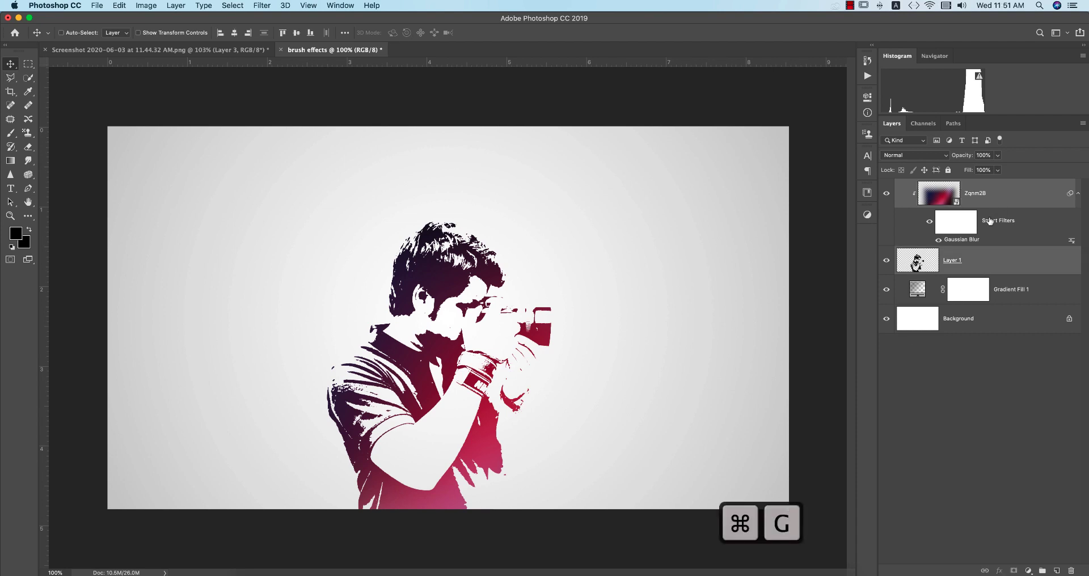
pyautogui.press('cmd+g')
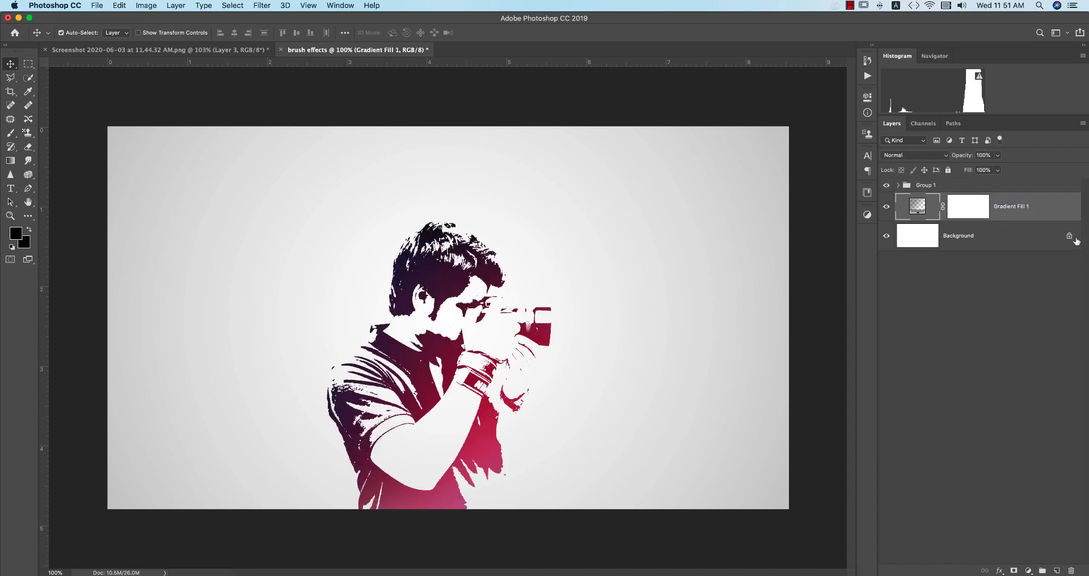
pyautogui.doubleClick(926, 185)
pyautogui.write('Photo')
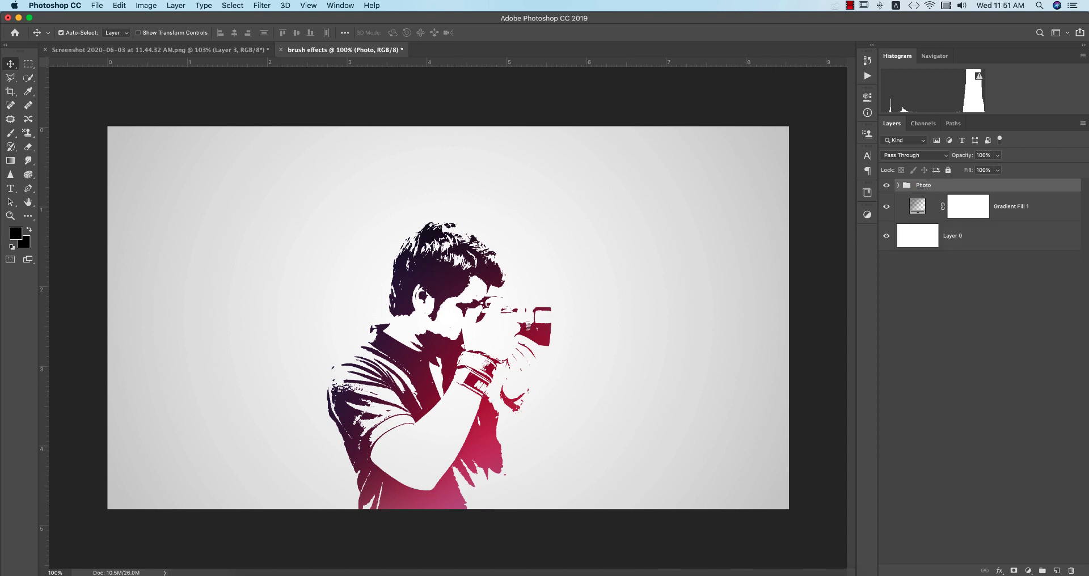
pyautogui.moveTo(688, 436)
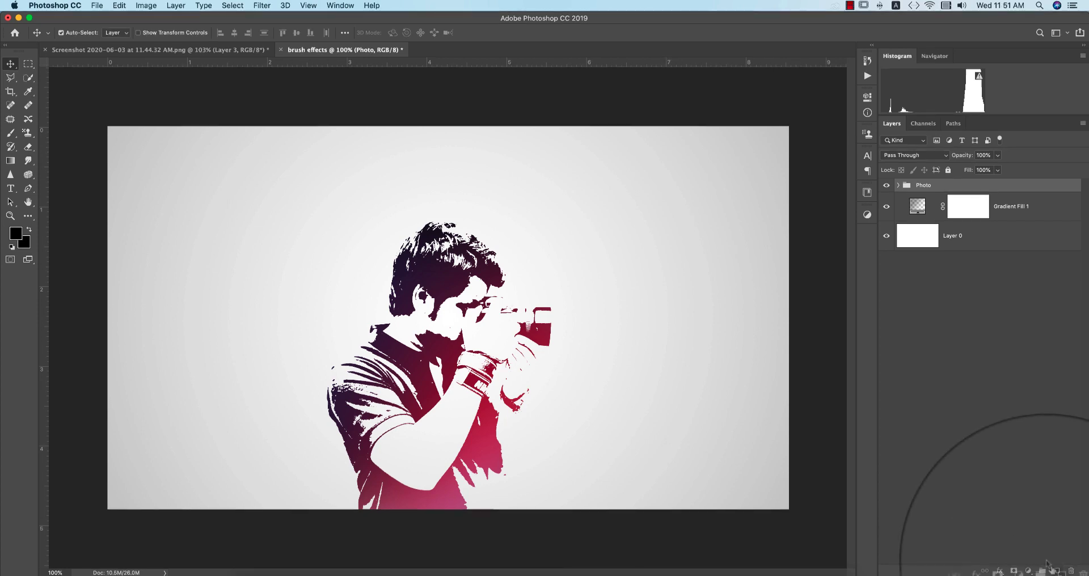
# Add a new splatter layer and set the foreground paint colour to dark purple #32173c.
pyautogui.click(1055, 572)
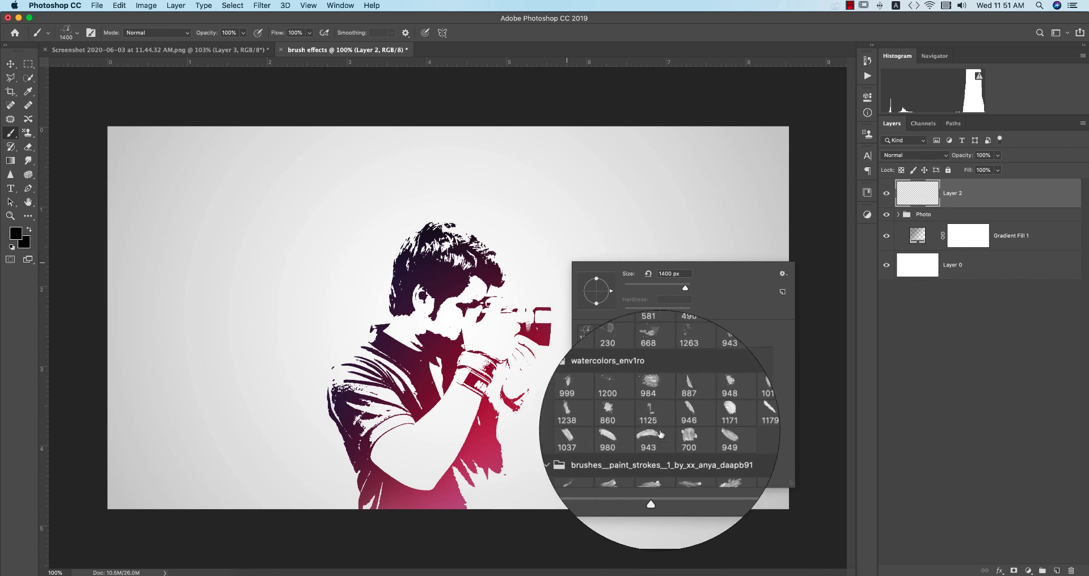
pyautogui.scroll(-3)
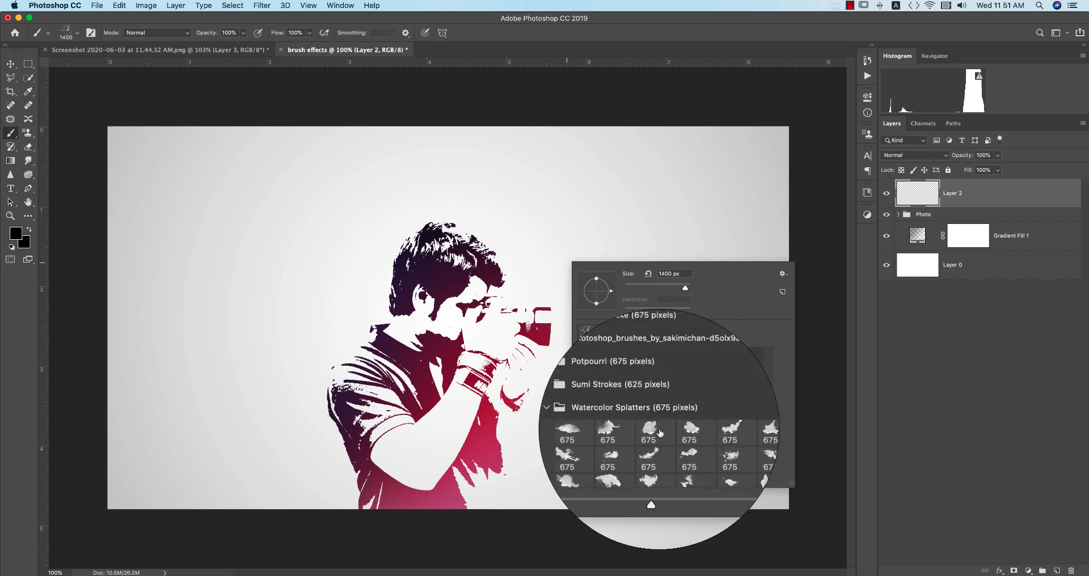
pyautogui.scroll(-3)
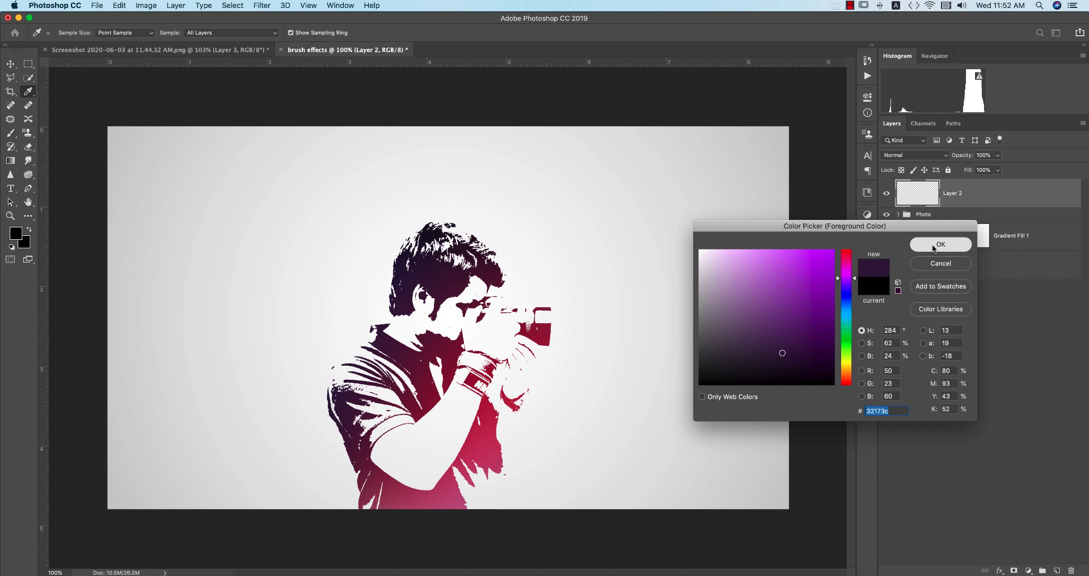
pyautogui.click(939, 244)
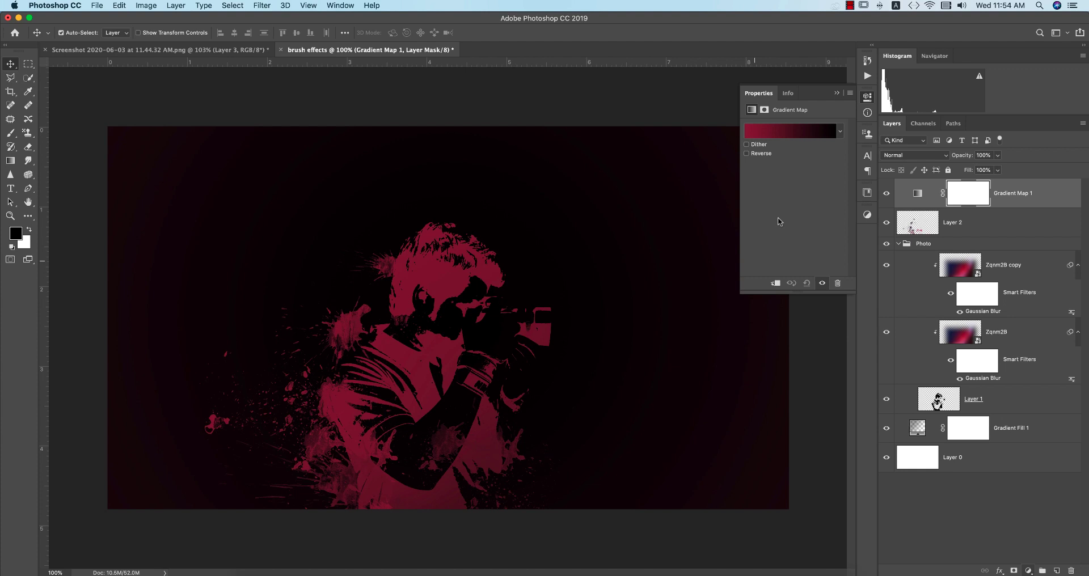
# Set the gradient map to the Violet, Orange preset.
pyautogui.click(790, 131)
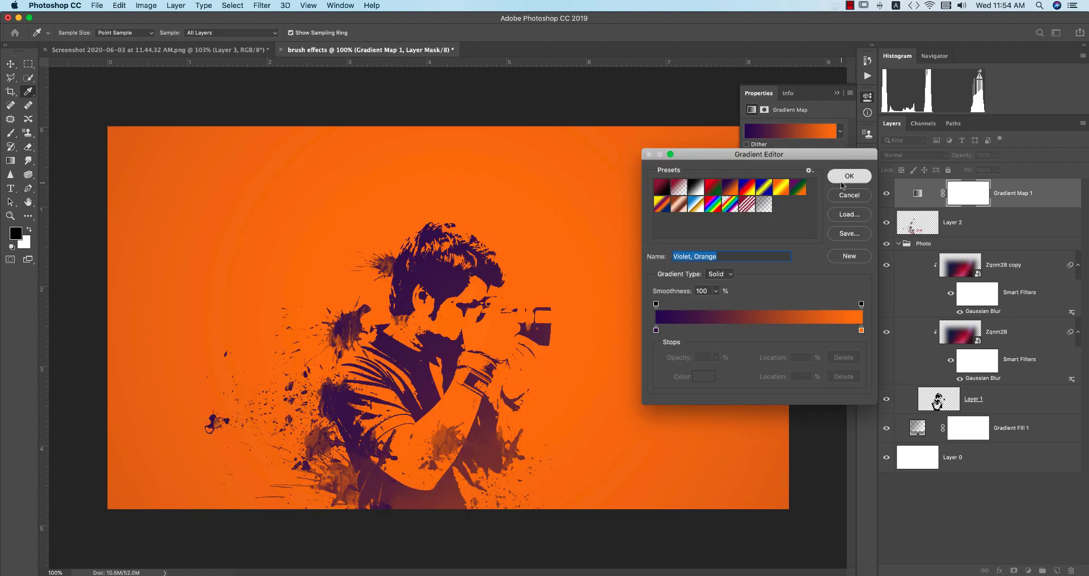
pyautogui.click(849, 176)
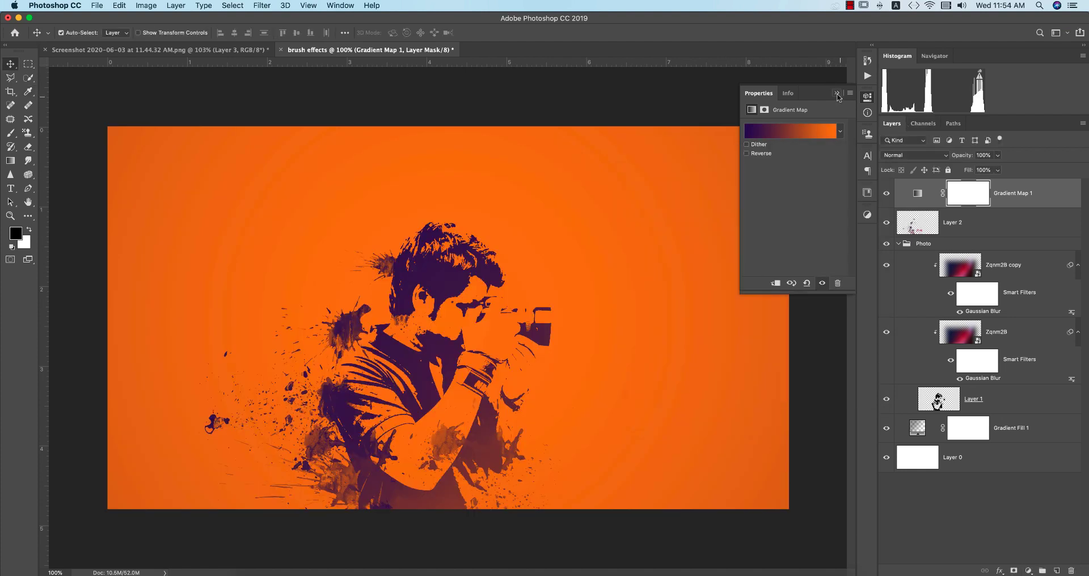
pyautogui.click(913, 154)
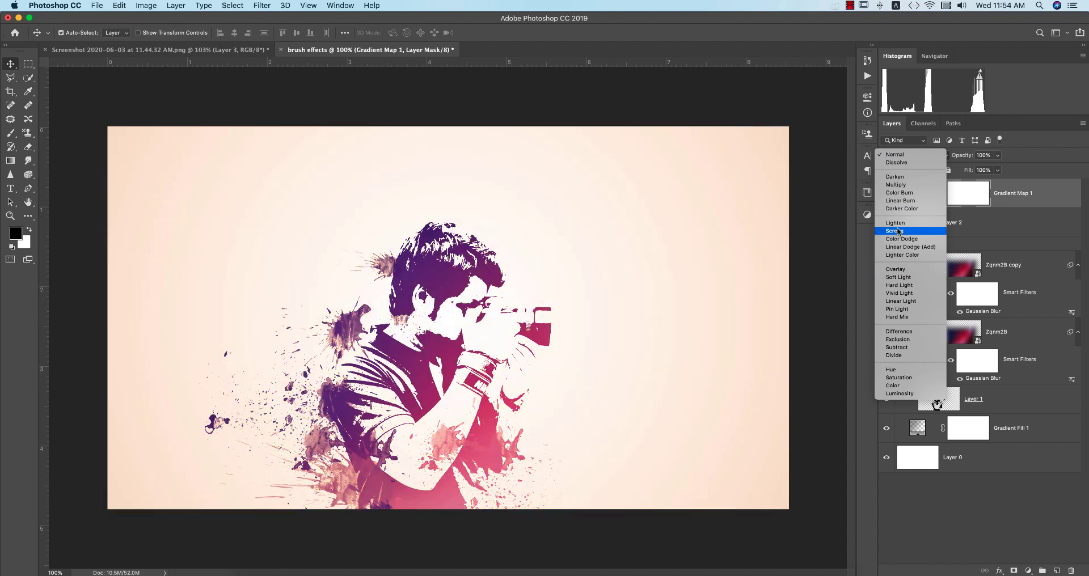
# Blend the gradient map layer in Screen mode after previewing Soft Light.
pyautogui.click(896, 230)
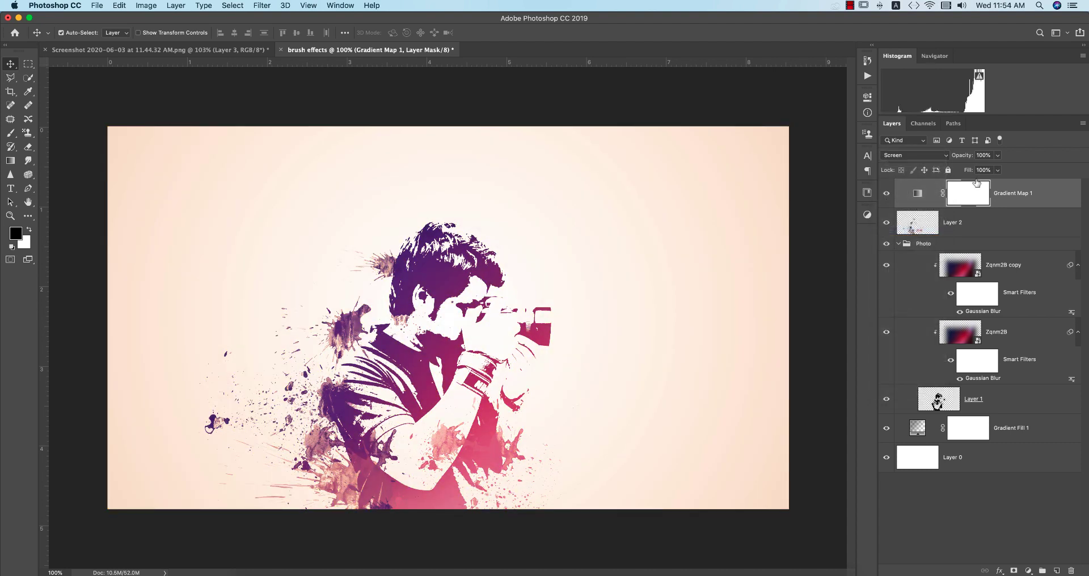
pyautogui.click(915, 154)
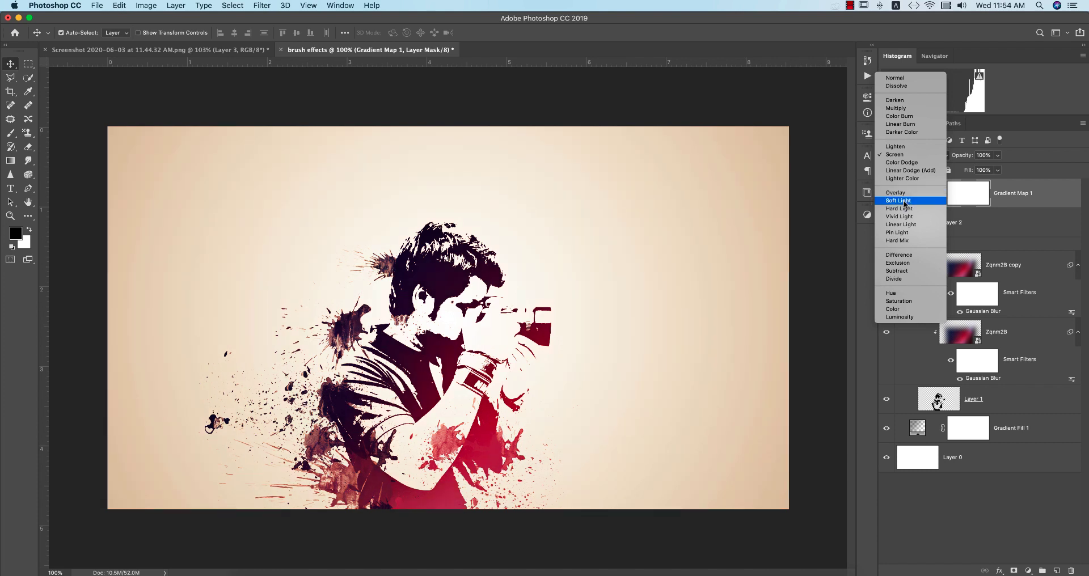
pyautogui.click(895, 155)
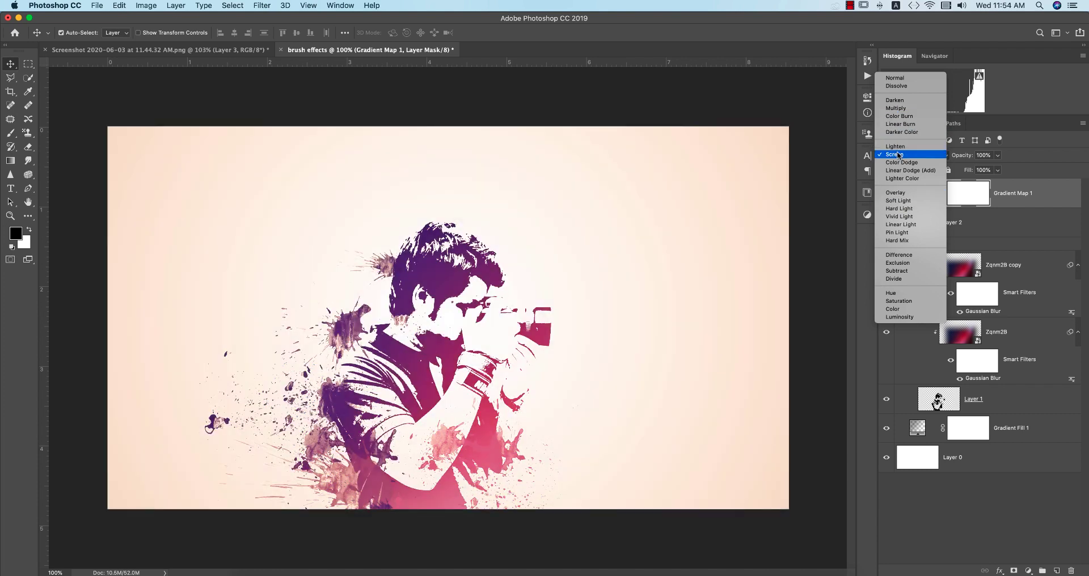
pyautogui.click(896, 155)
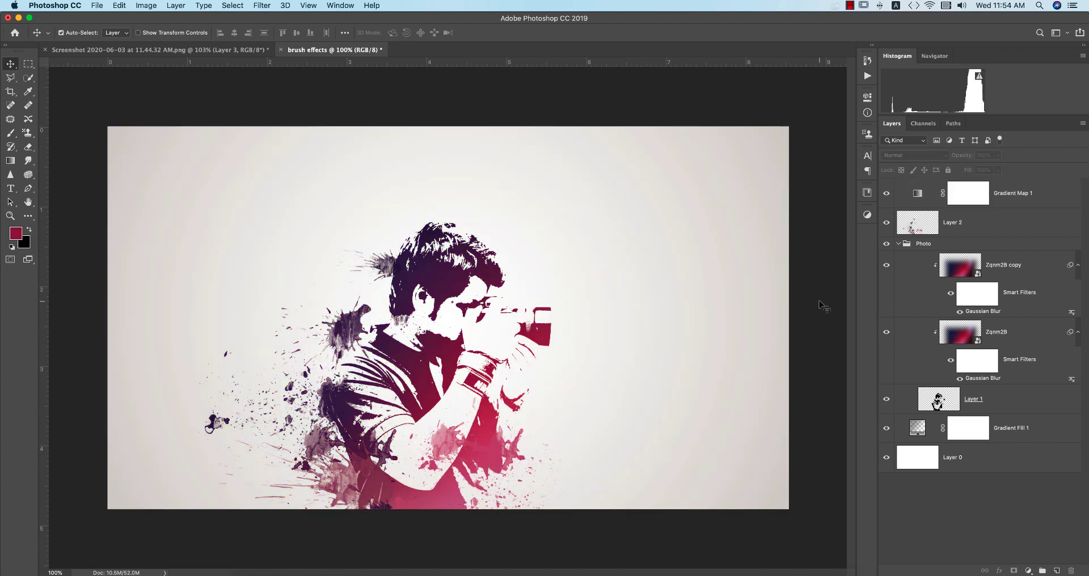
pyautogui.click(899, 244)
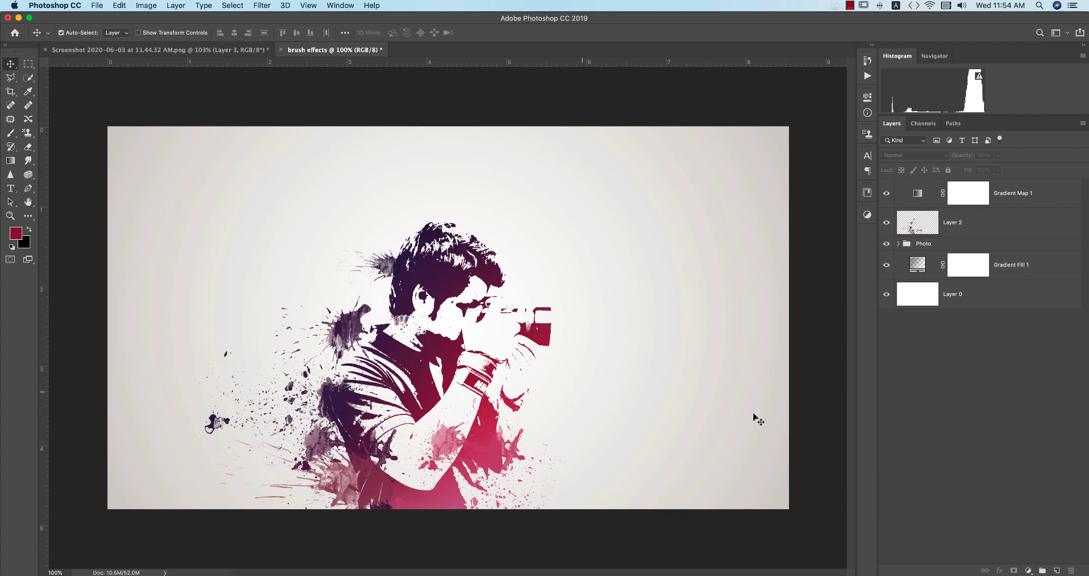
pyautogui.moveTo(790, 419)
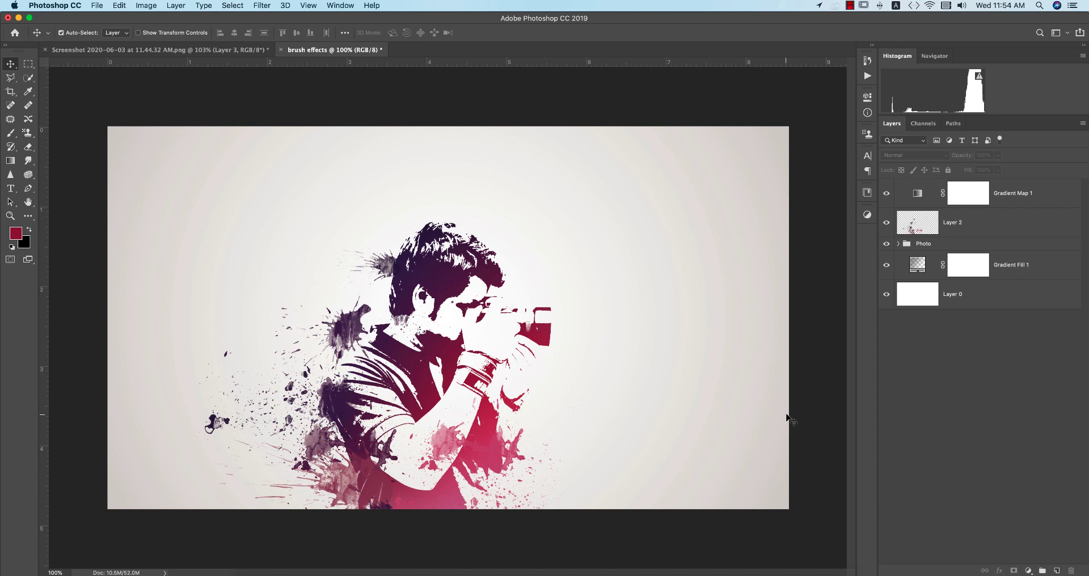
pyautogui.moveTo(782, 419)
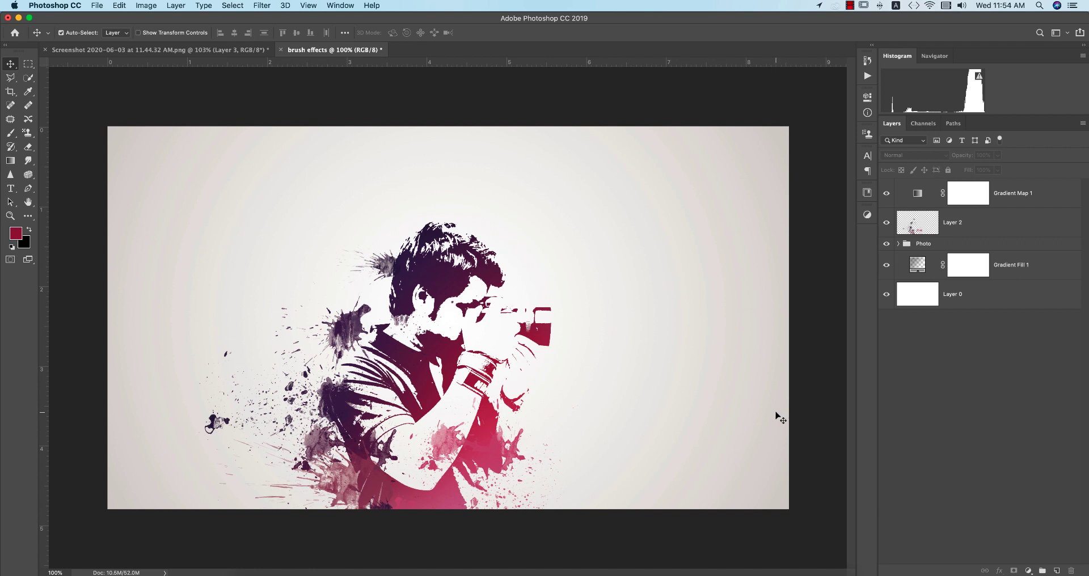
pyautogui.moveTo(469, 563)
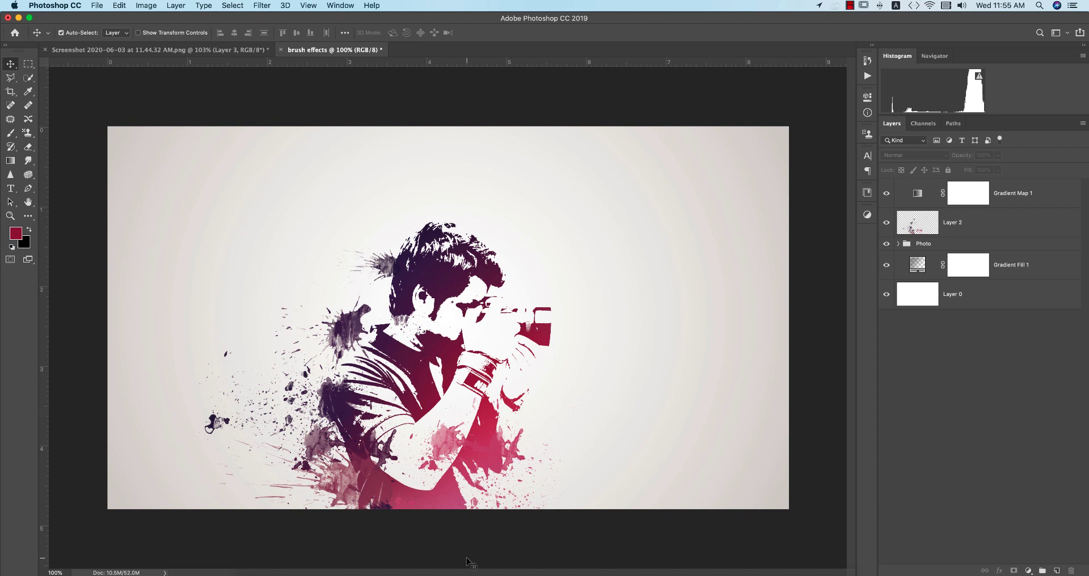